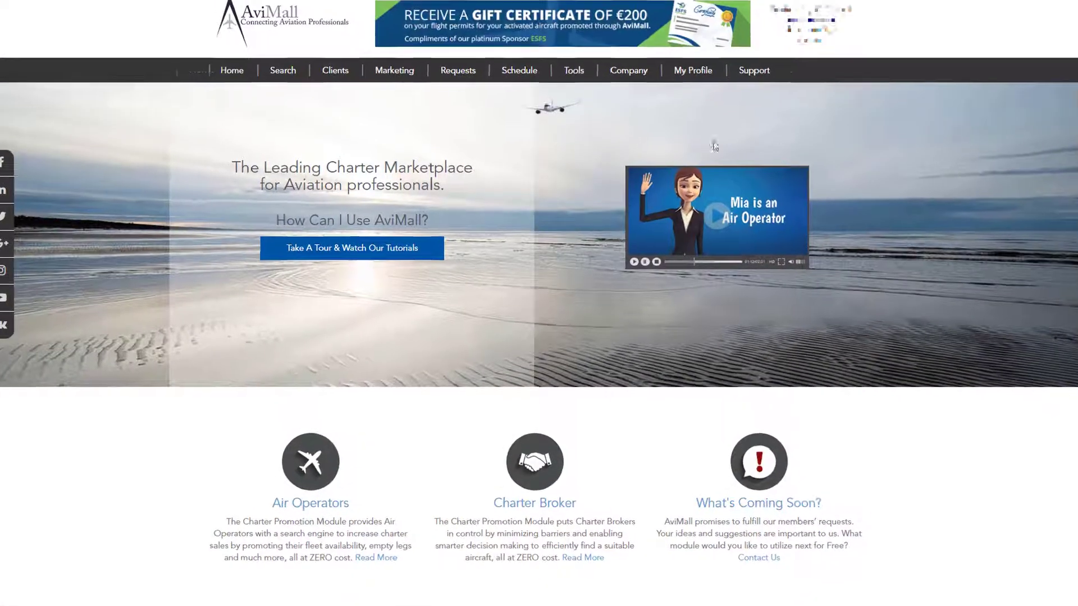
Choose Helicopters from the Search menu to begin a helicopter charter search
left_click(283, 70)
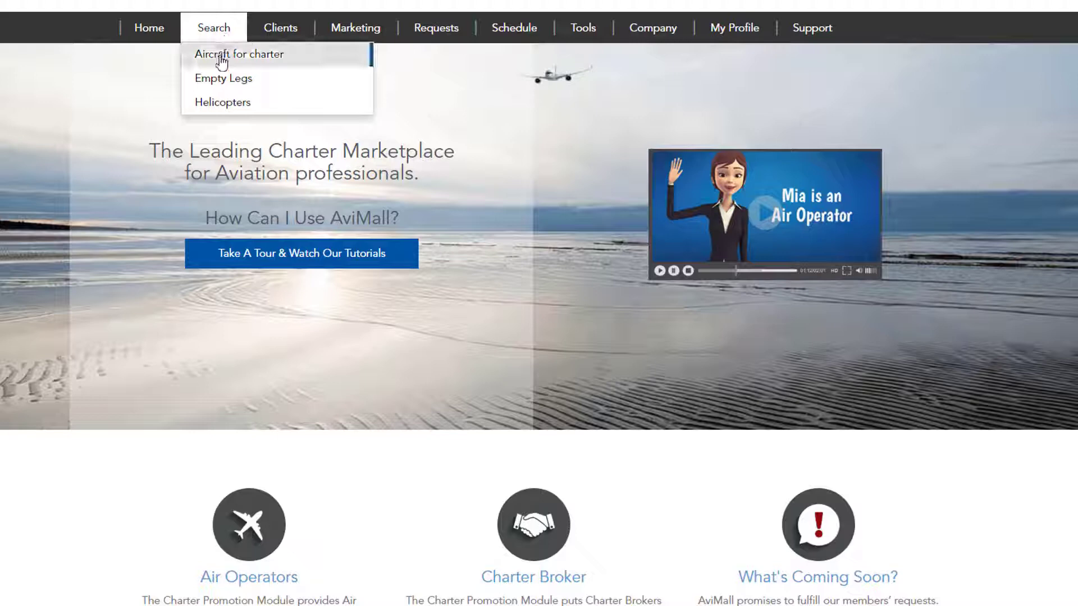
left_click(228, 104)
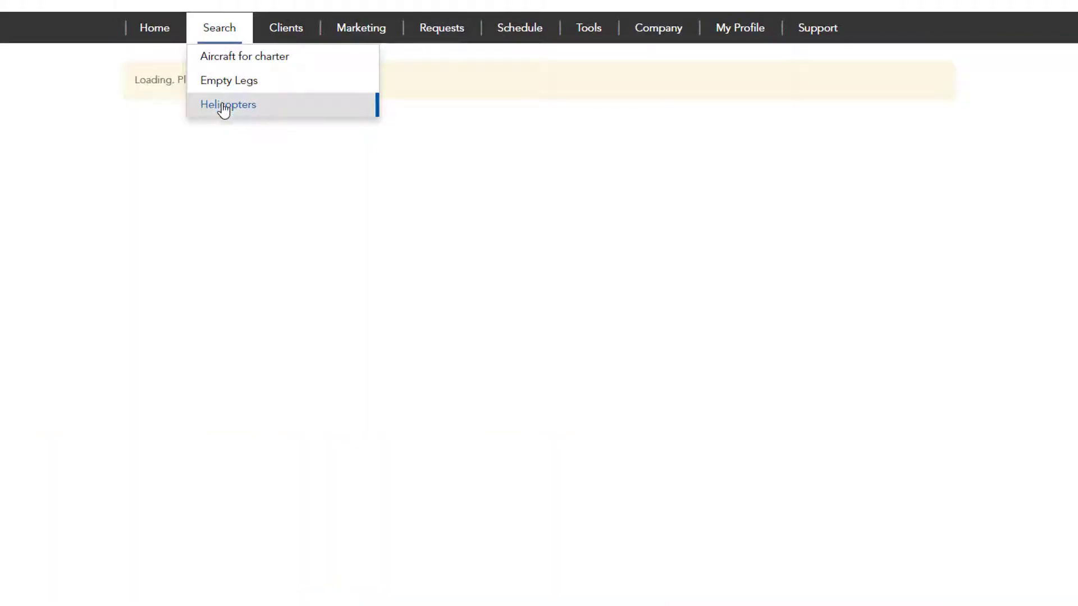
Switch the search form to the single-column layout, then back to the column layout
left_click(228, 104)
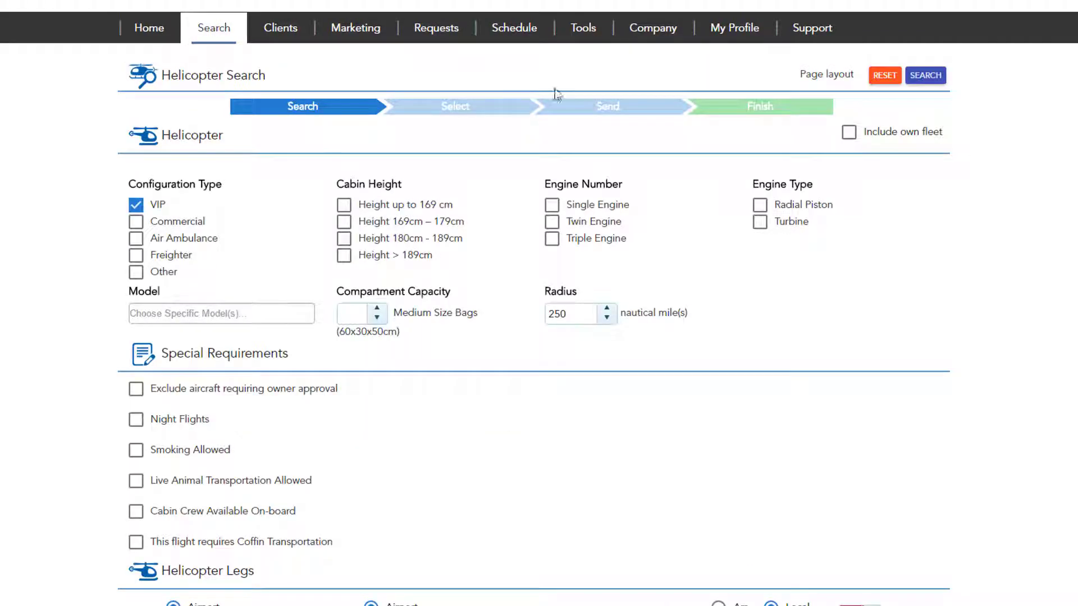
left_click(826, 74)
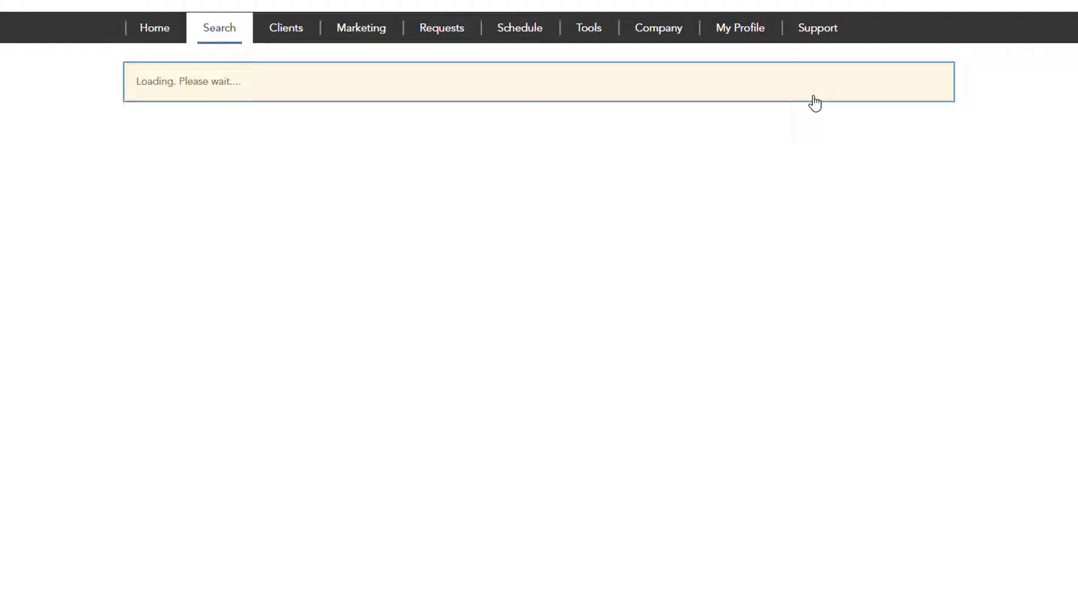
left_click(825, 75)
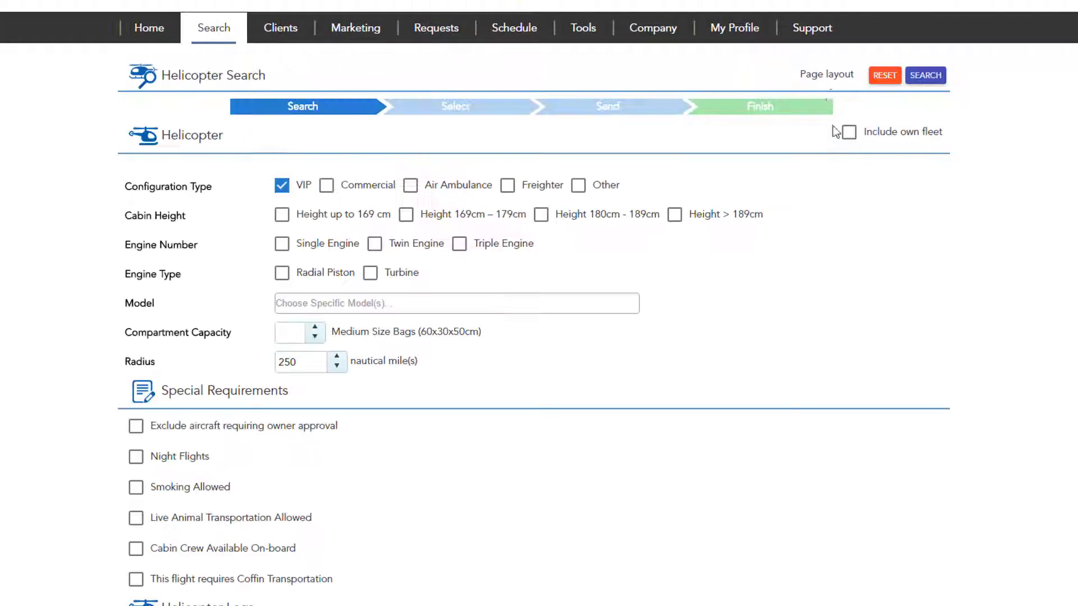
left_click(925, 75)
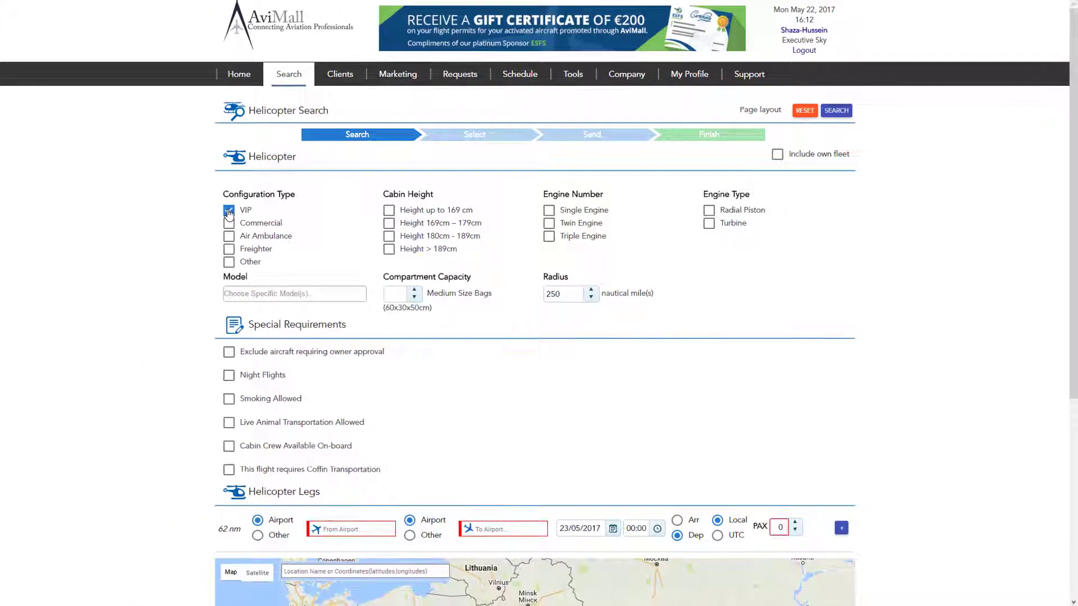
left_click(229, 210)
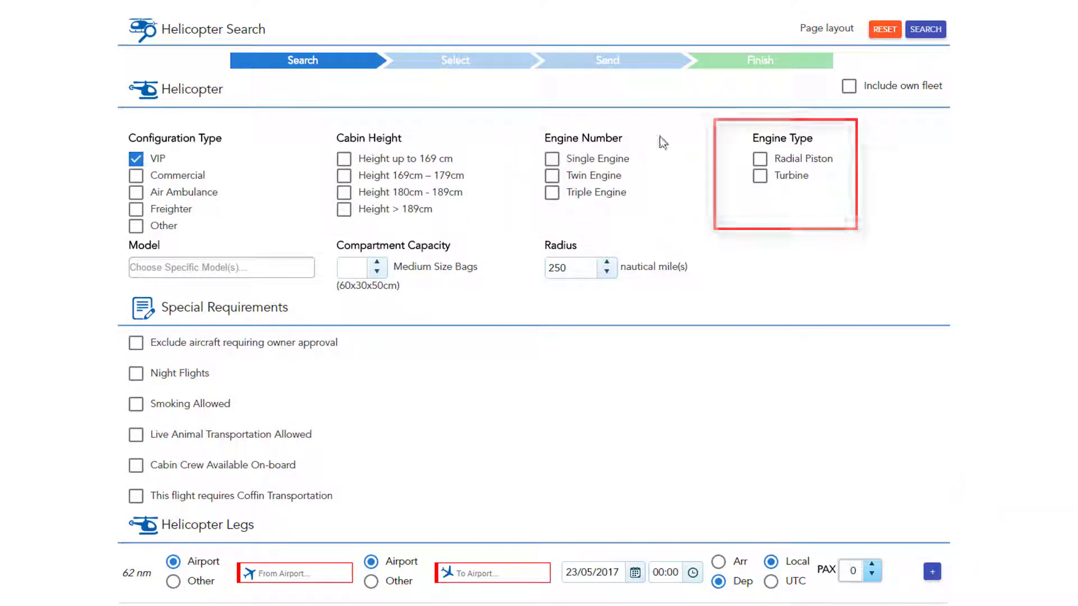
left_click(221, 267)
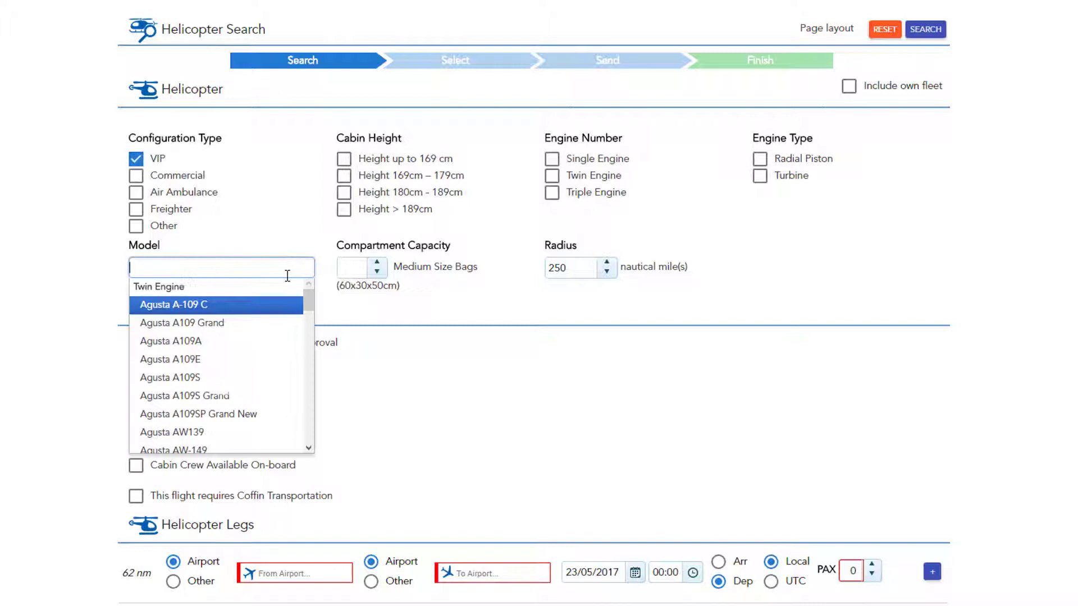
left_click(376, 262)
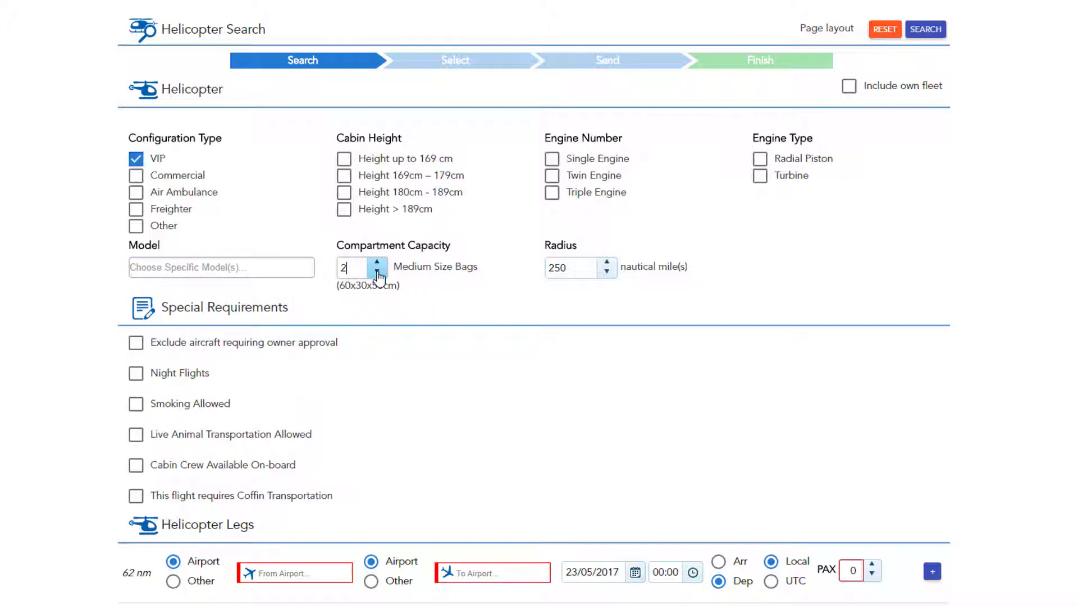
left_click(378, 271)
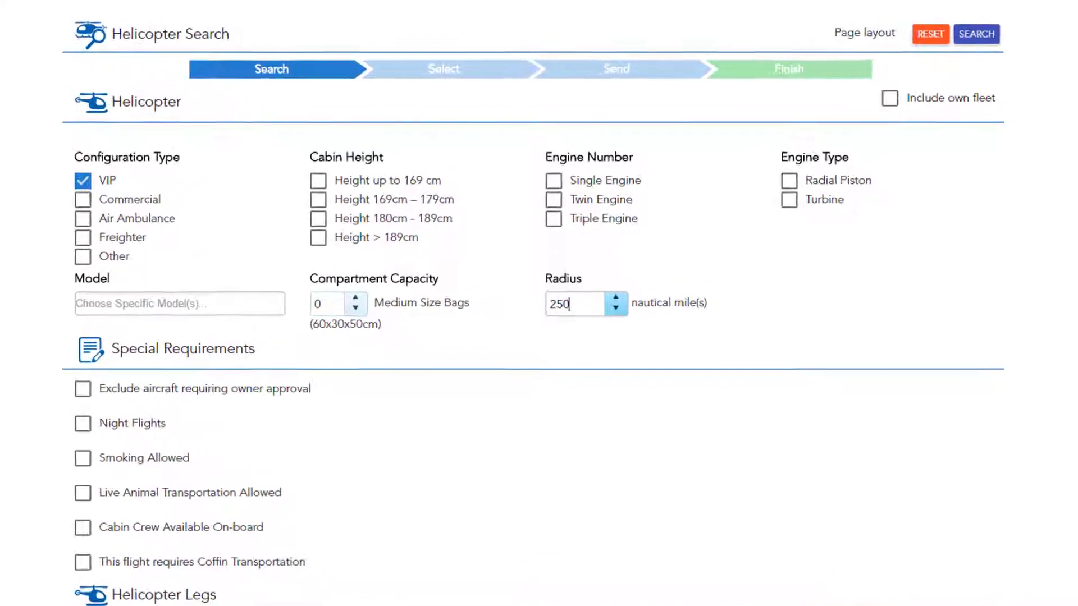
Toggle owner approval, night flights and smoking off again, leaving only Live Animal Transportation ticked
scroll("down", 3)
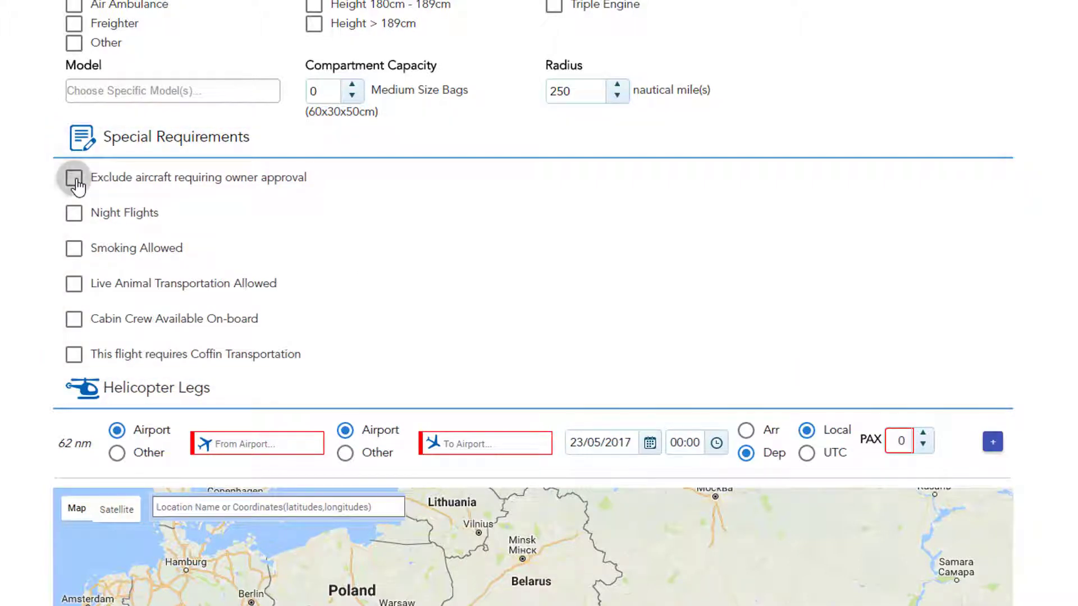
left_click(74, 176)
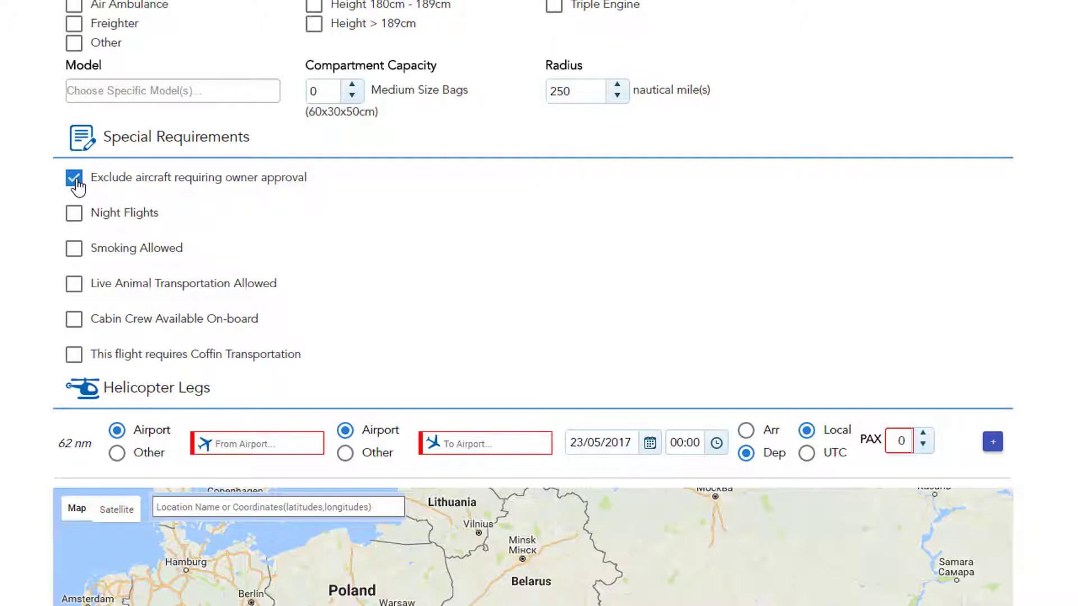
left_click(75, 177)
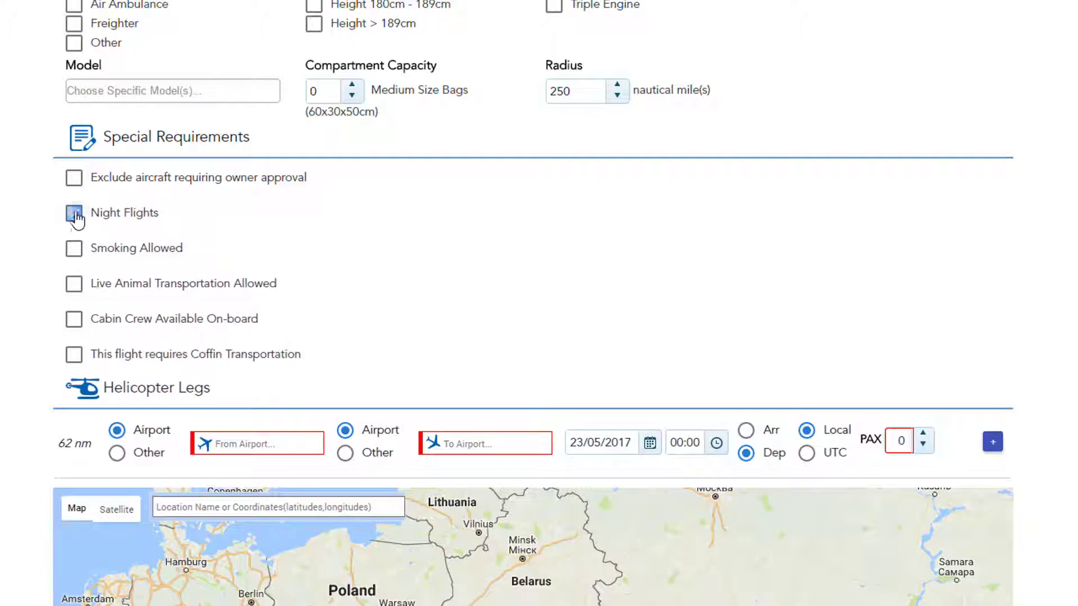
left_click(74, 248)
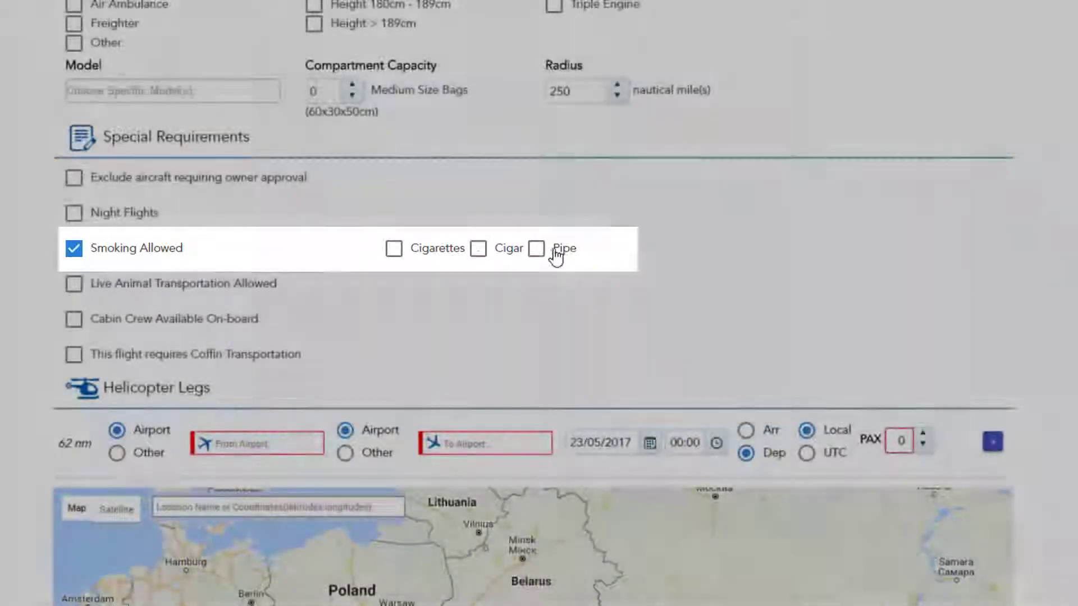
left_click(74, 248)
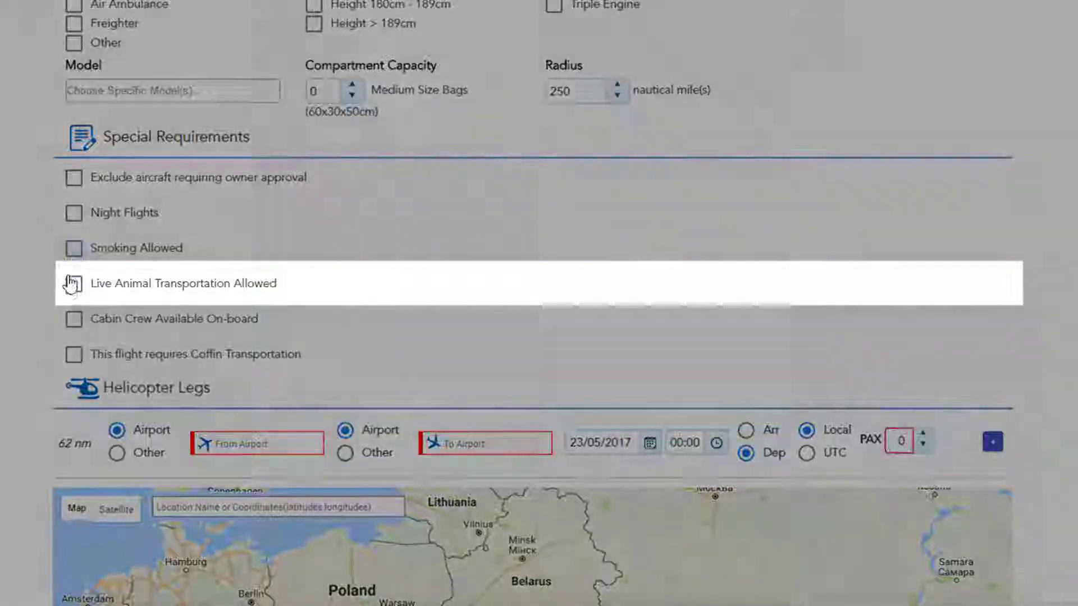
left_click(74, 283)
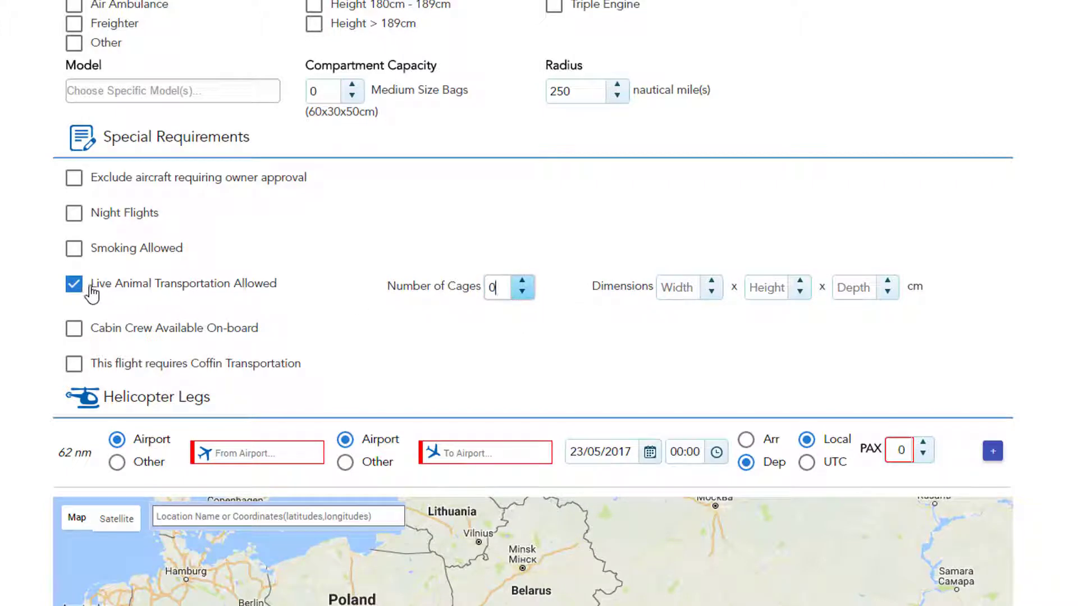
Untick live animals, require cabin crew with Arabic added and all languages required
left_click(74, 284)
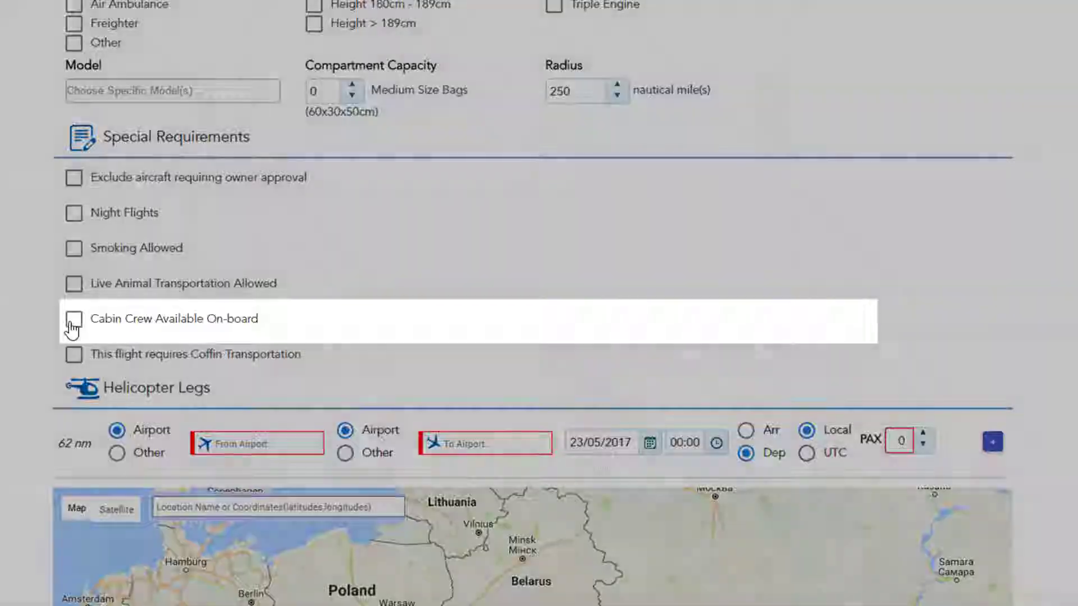
left_click(73, 318)
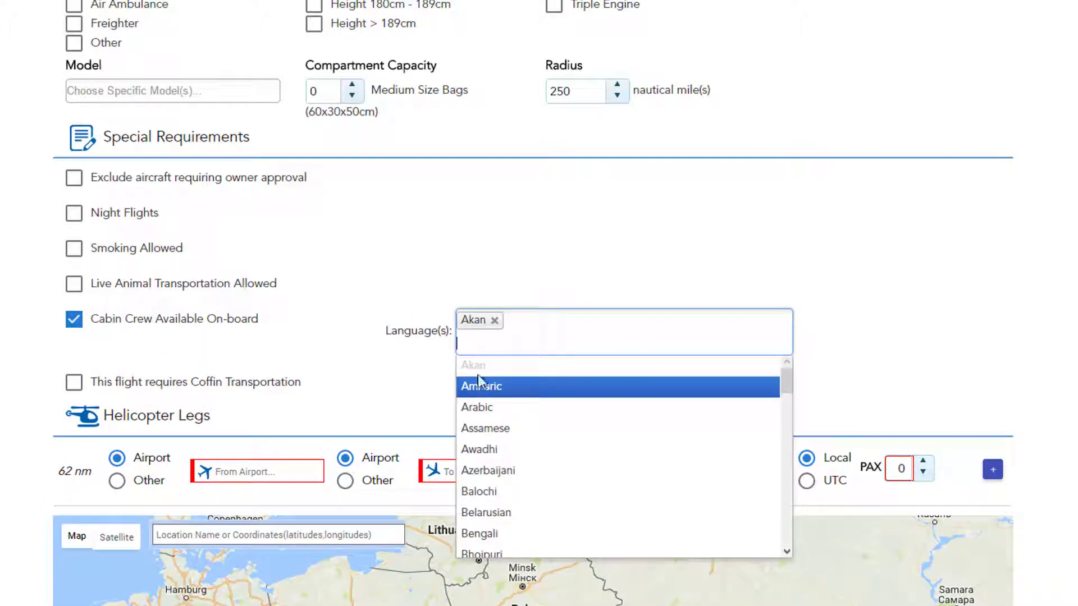
left_click(477, 406)
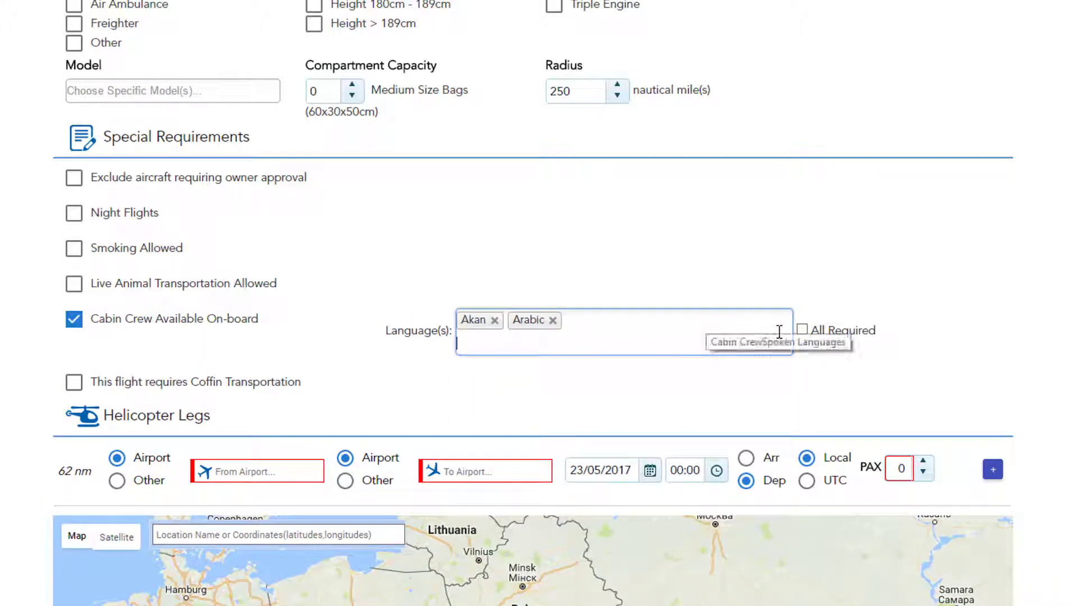
left_click(801, 330)
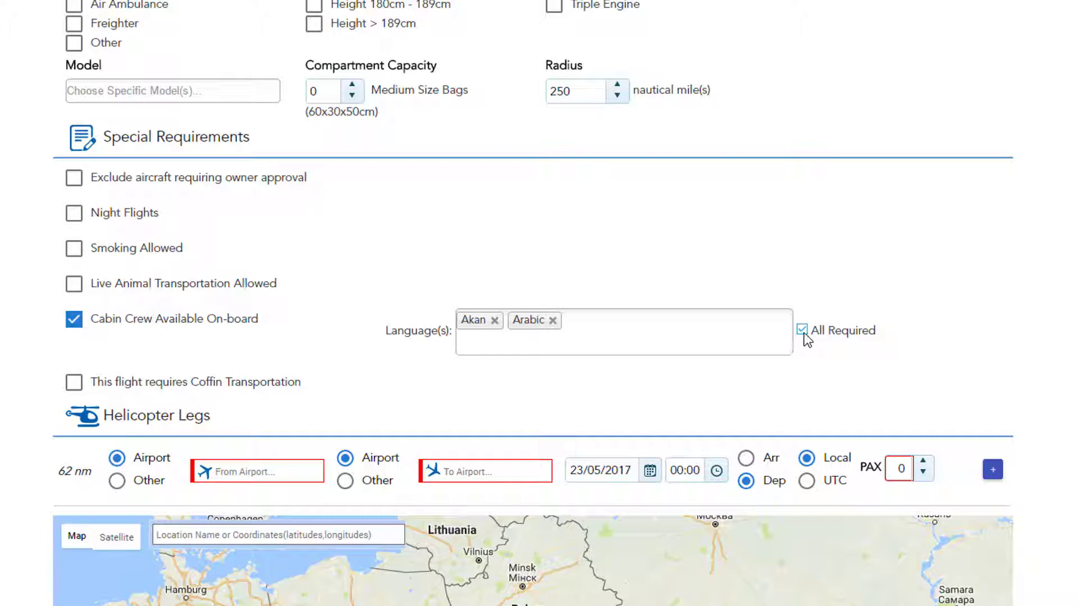
Drop the all-languages rule, remove Akan, and untick the cabin crew requirement
left_click(801, 330)
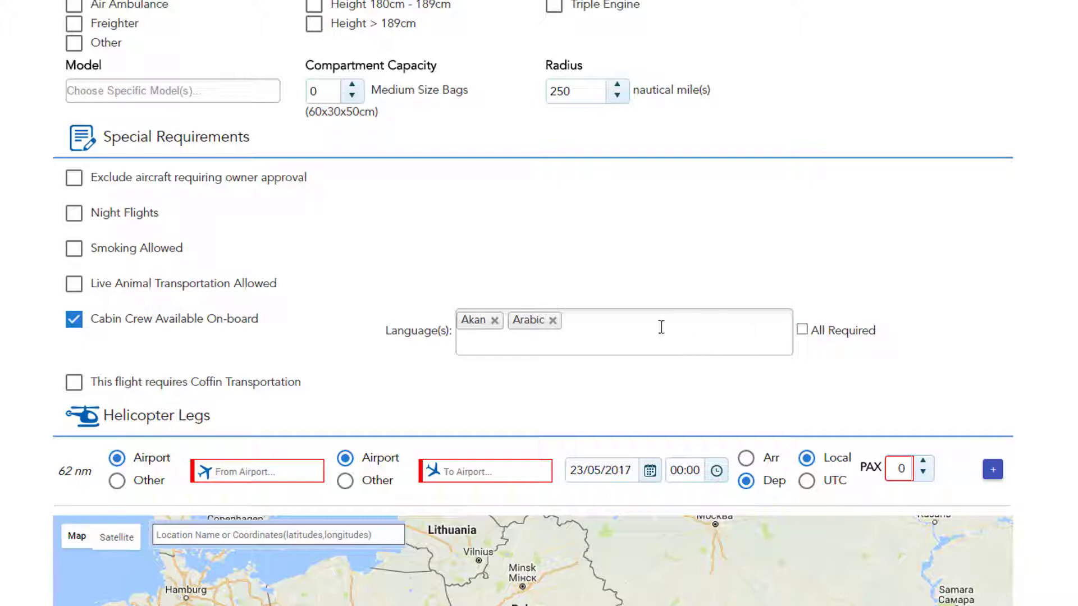
left_click(494, 319)
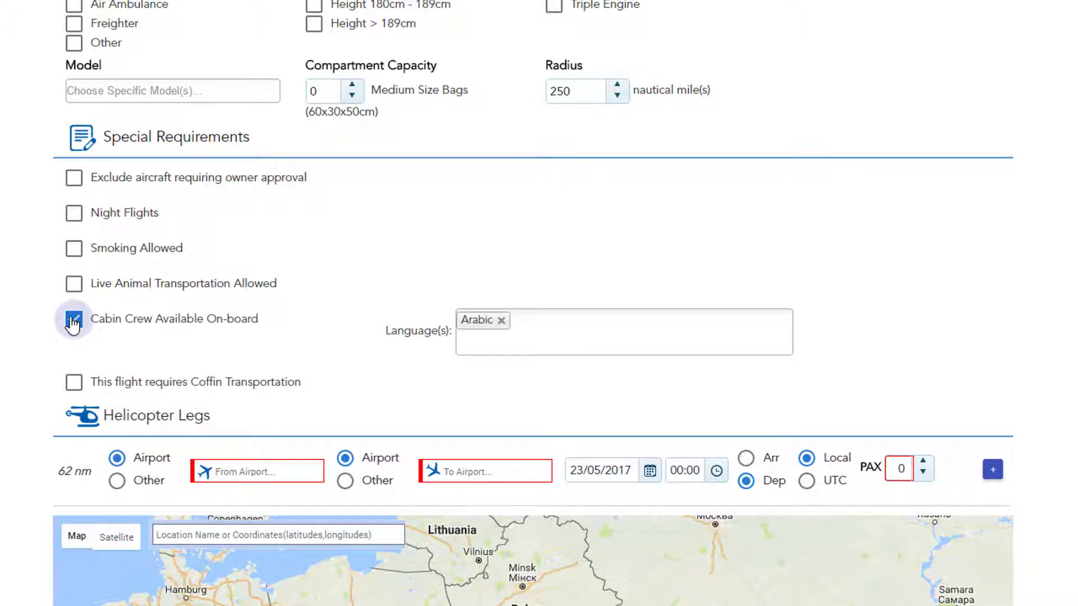
left_click(74, 318)
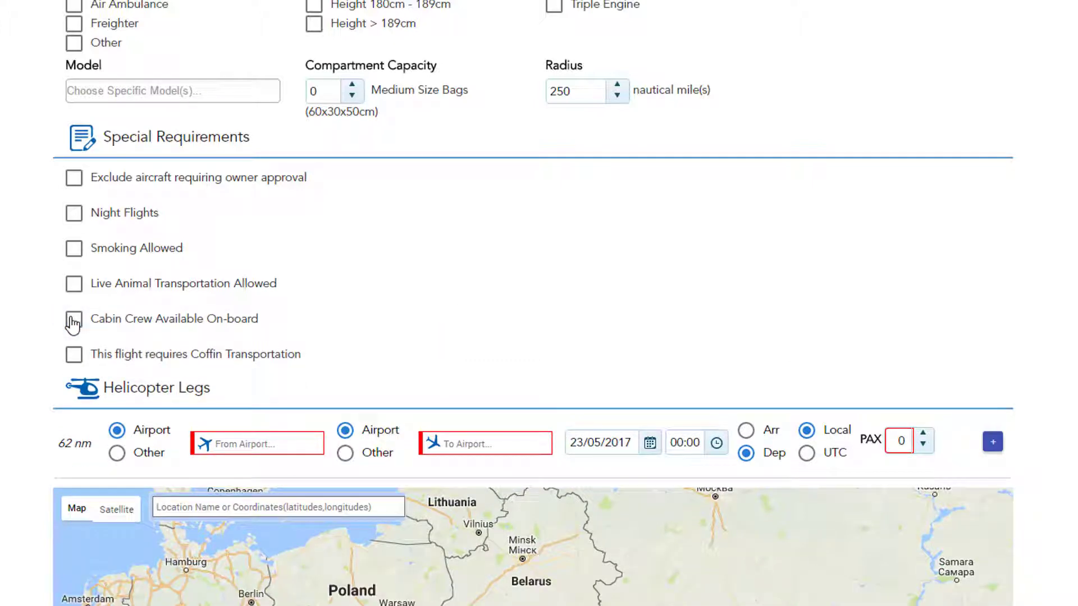
left_click(74, 354)
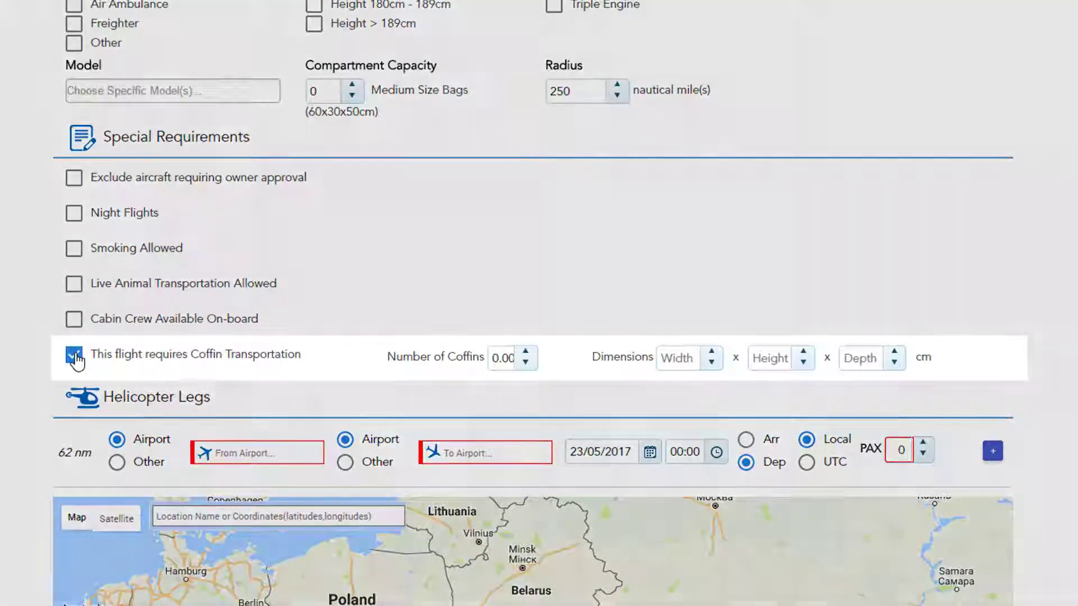
left_click(74, 354)
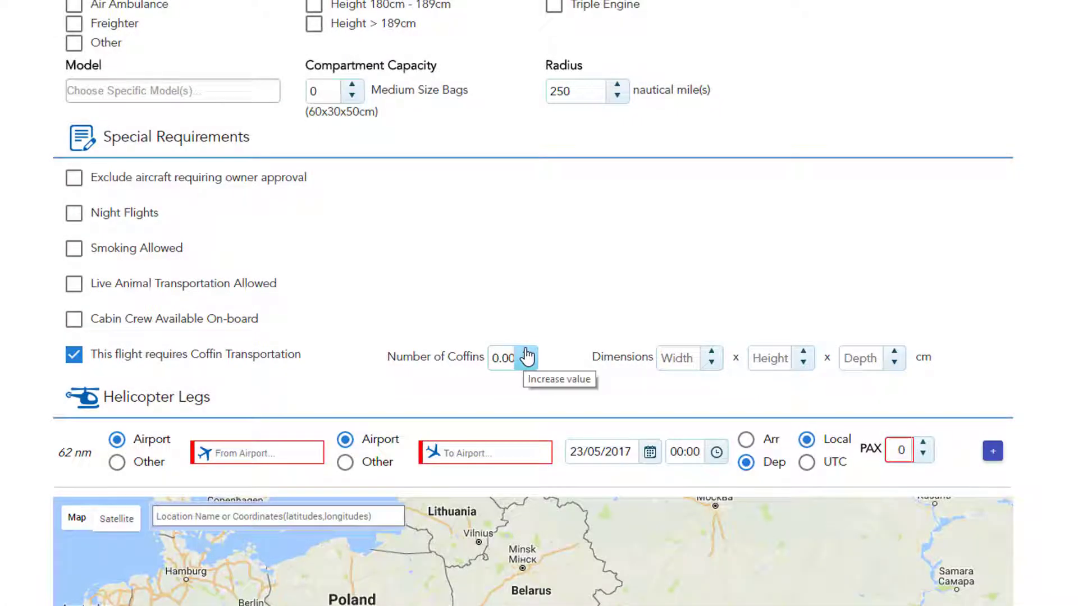
left_click(527, 353)
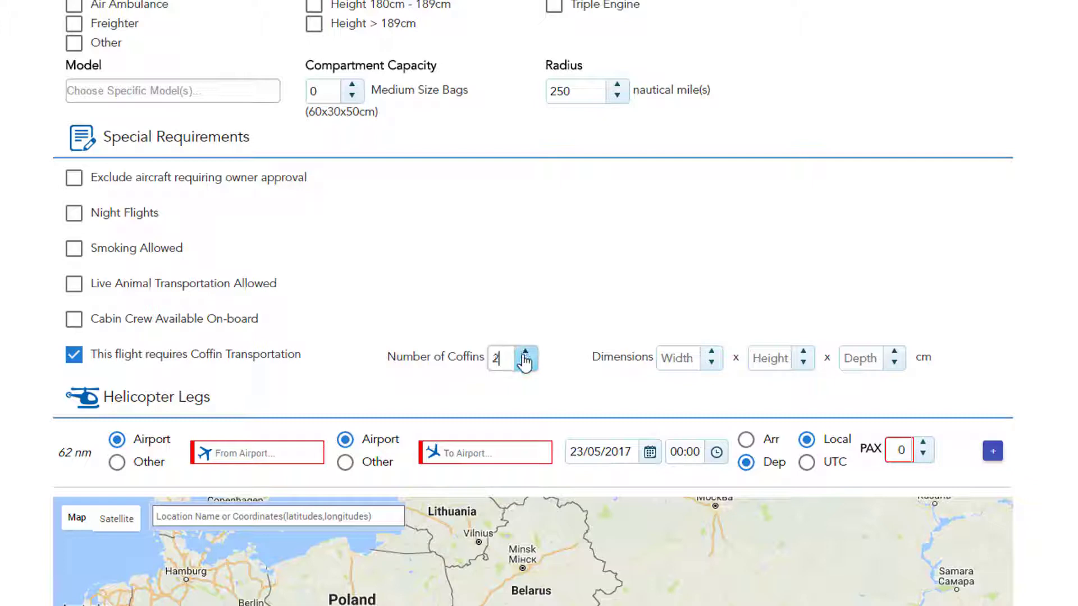
left_click(529, 363)
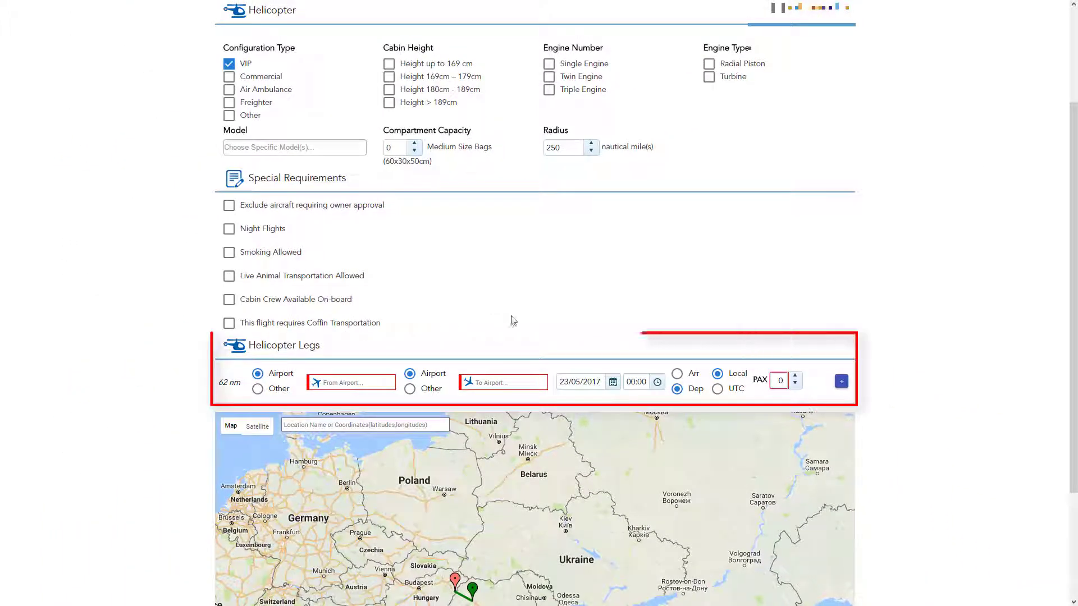
mouse_move(1063, 347)
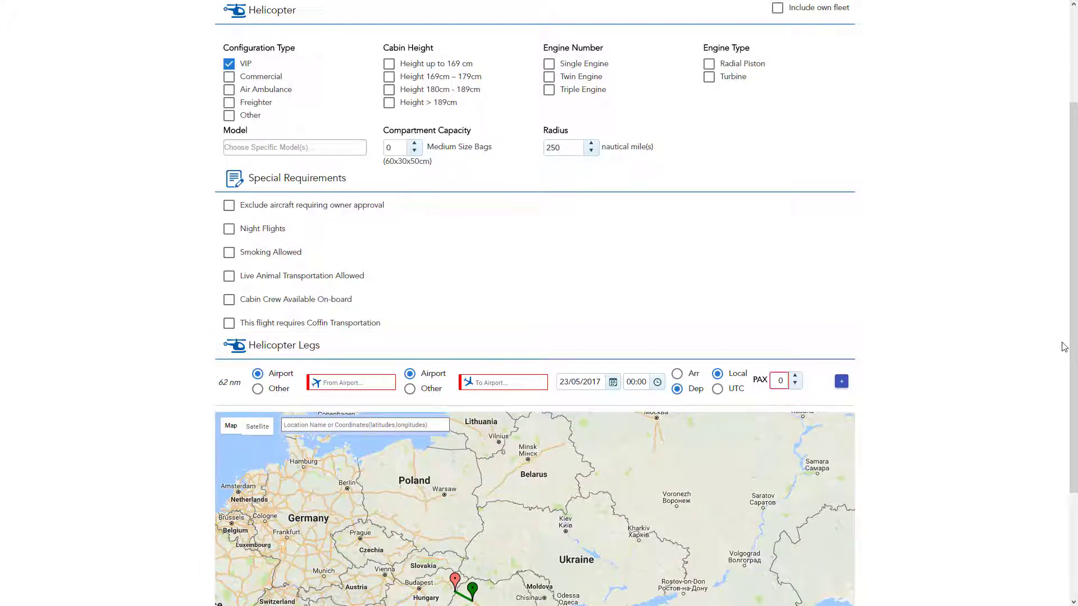
Set the leg's departure airport to LKTB Brno Turany and enter 'vienna' as the destination
scroll("down", 3)
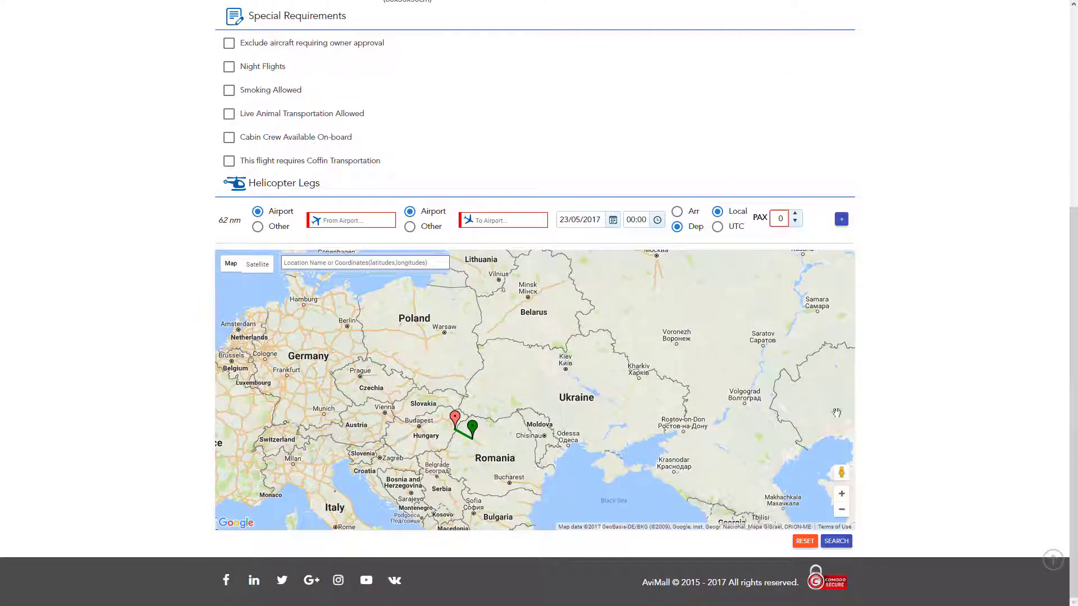
scroll("down", 3)
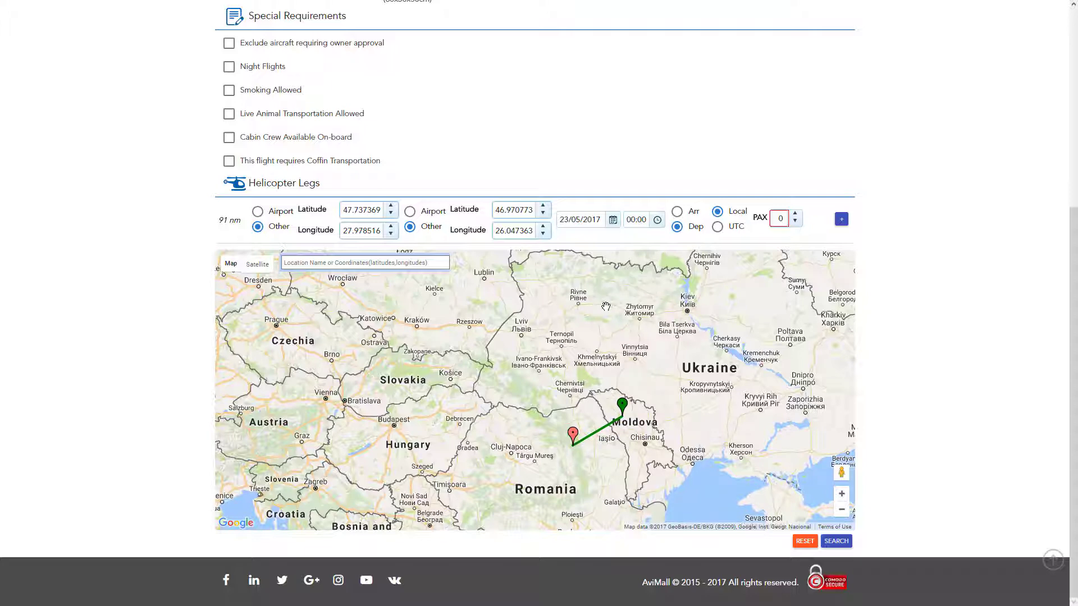
left_click(258, 211)
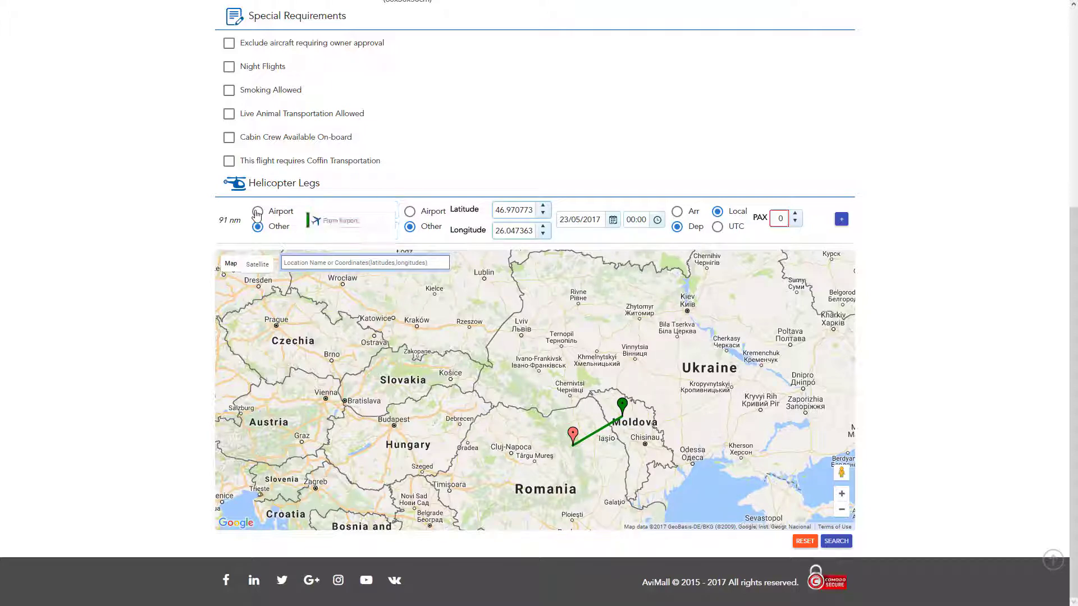
left_click(257, 211)
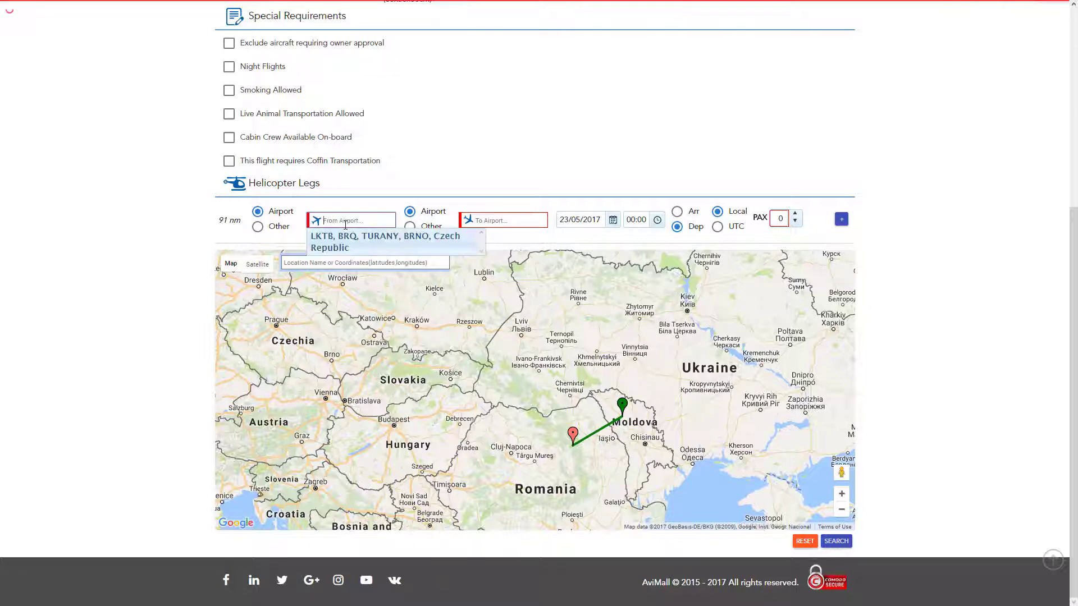
type("vienna")
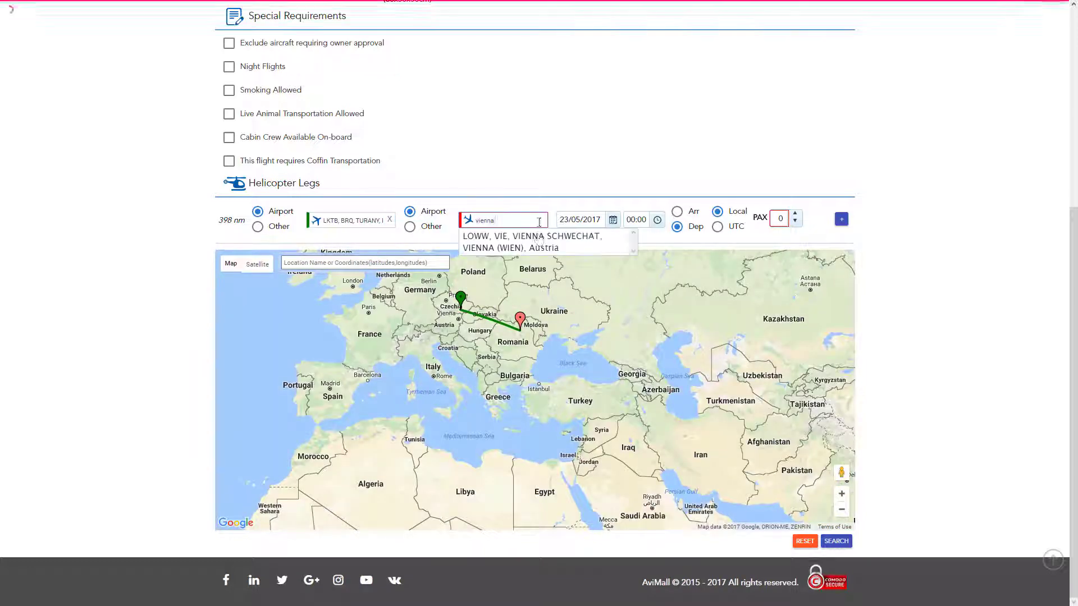
Make the destination LOWW Vienna Schwechat and set the leg to 1 passenger
left_click(531, 237)
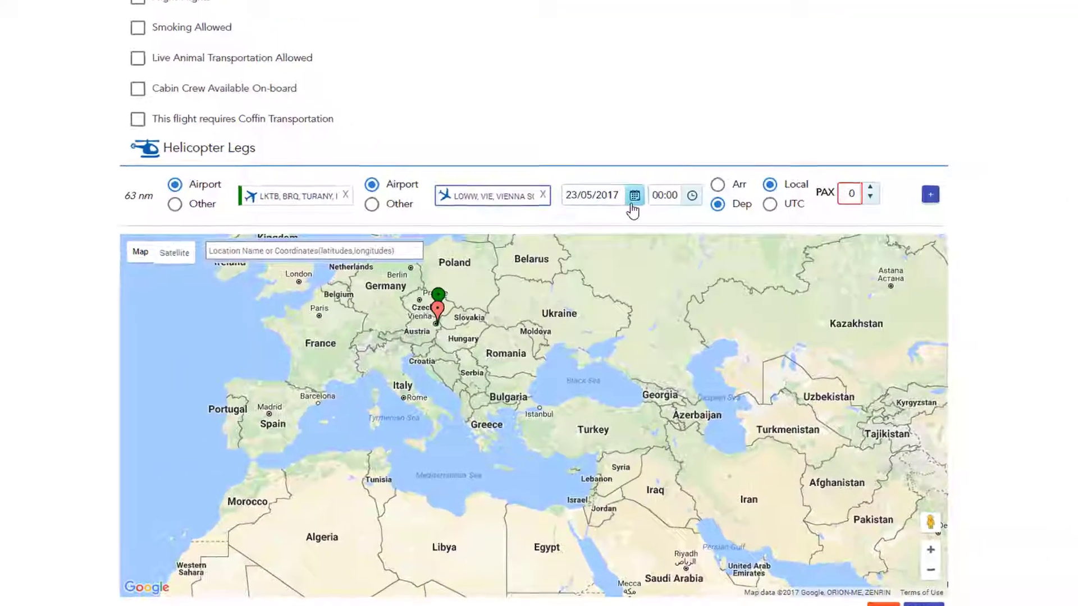
mouse_move(786, 212)
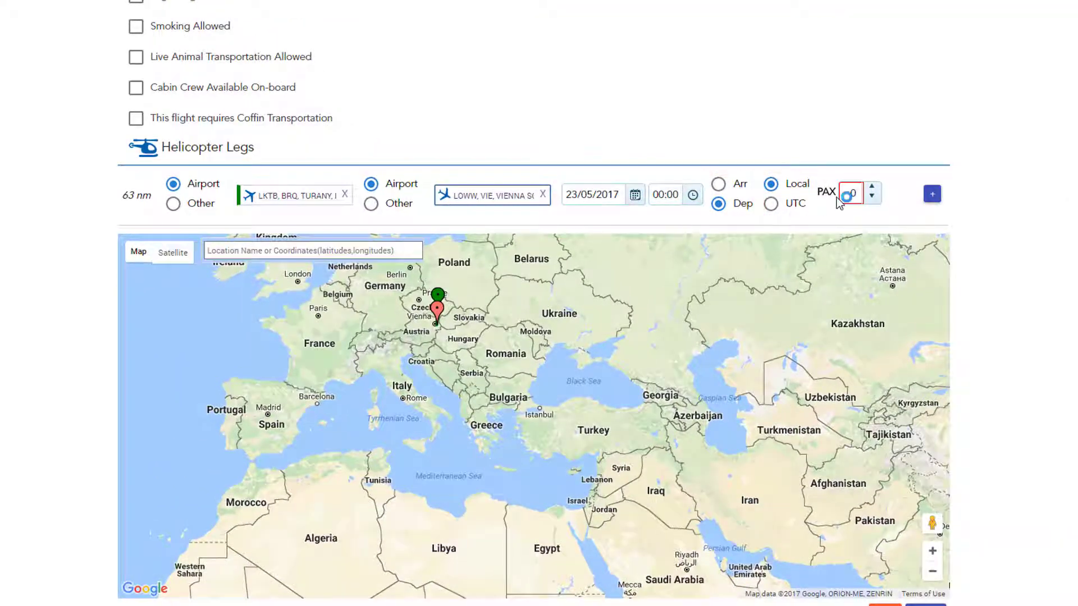
left_click(871, 188)
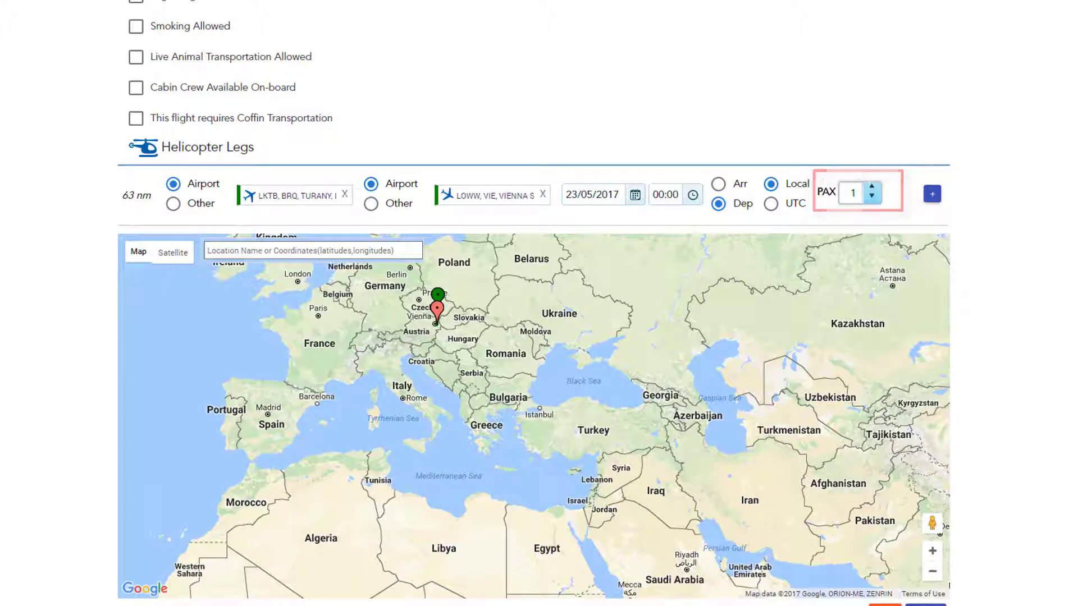
scroll("up", 3)
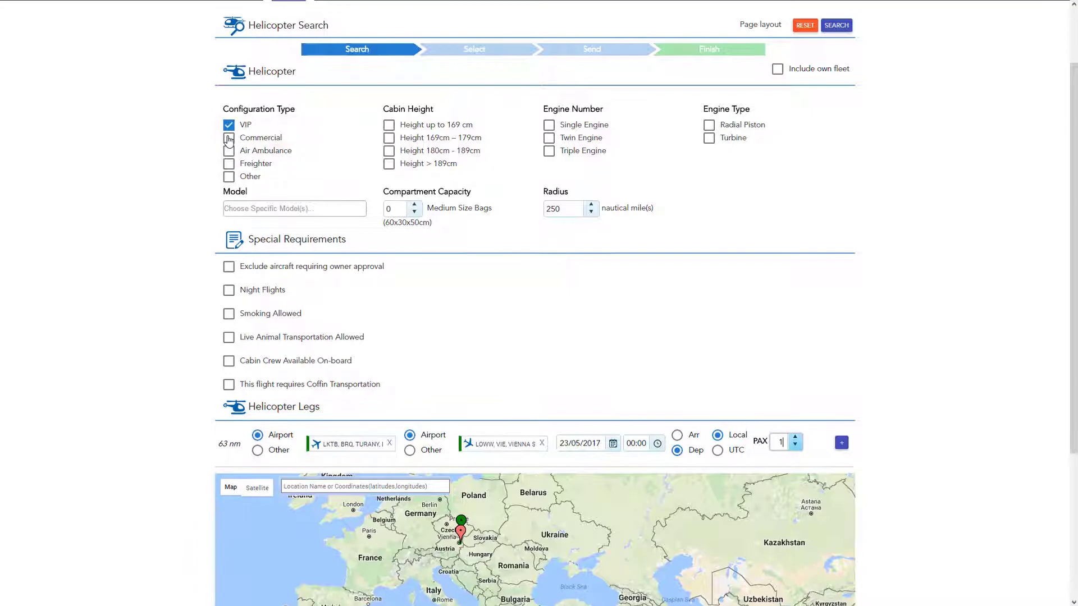
left_click(229, 150)
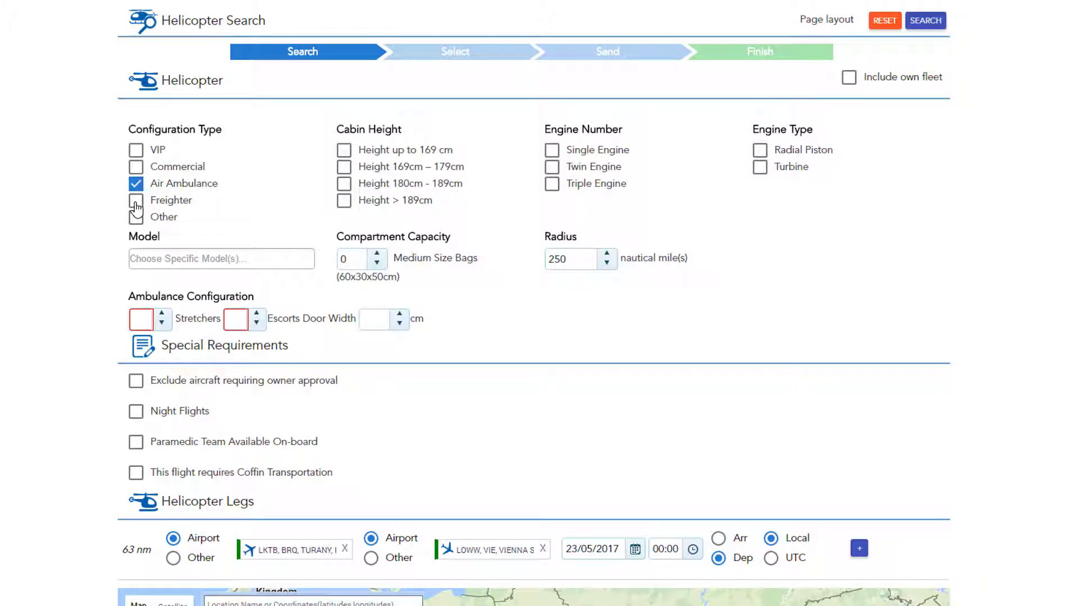
left_click(136, 200)
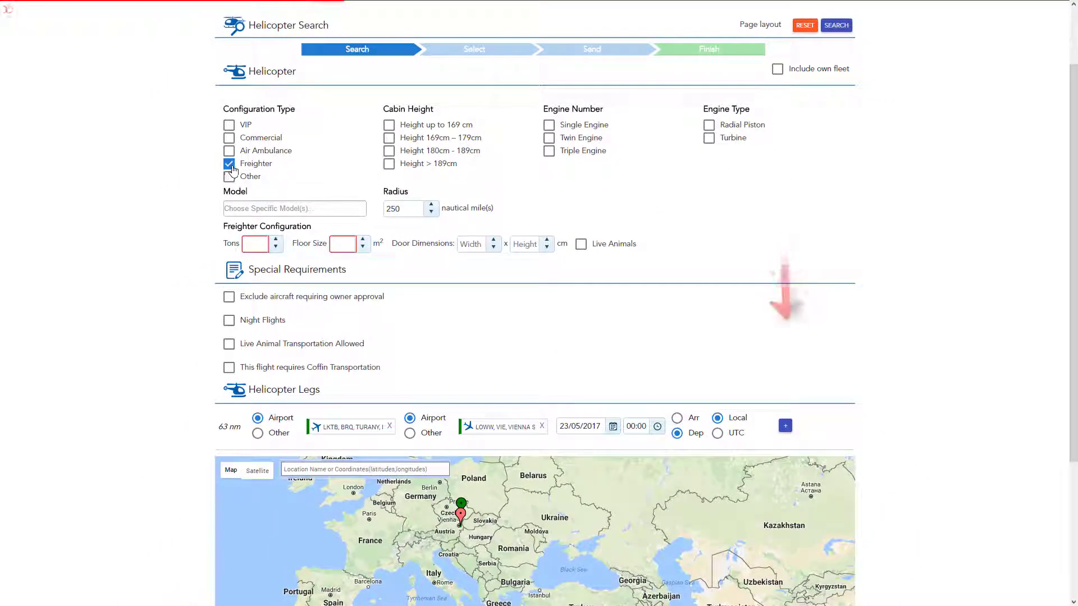
left_click(784, 425)
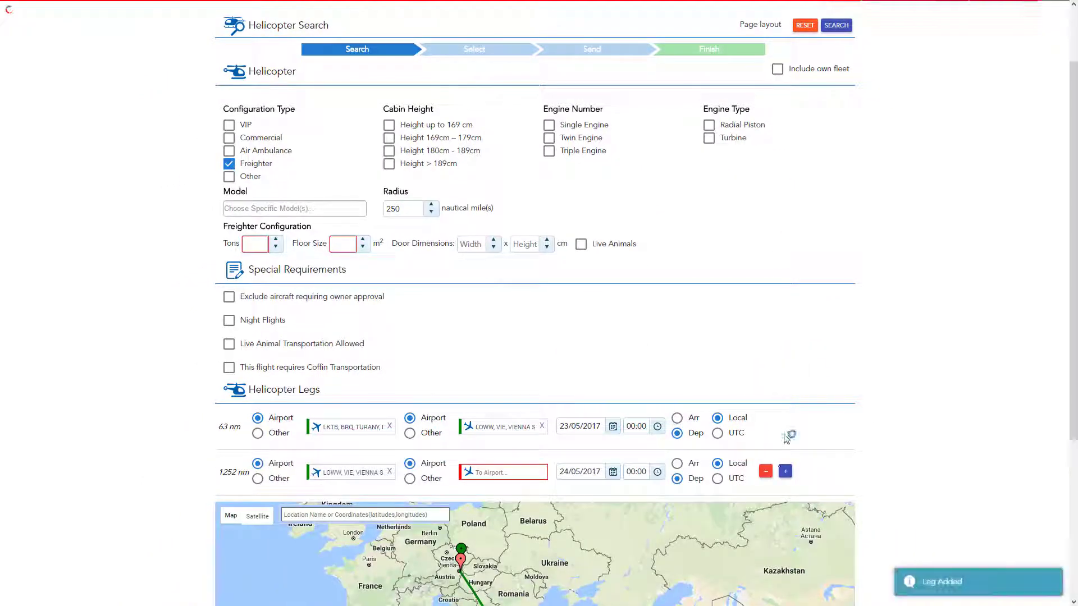
left_click(765, 472)
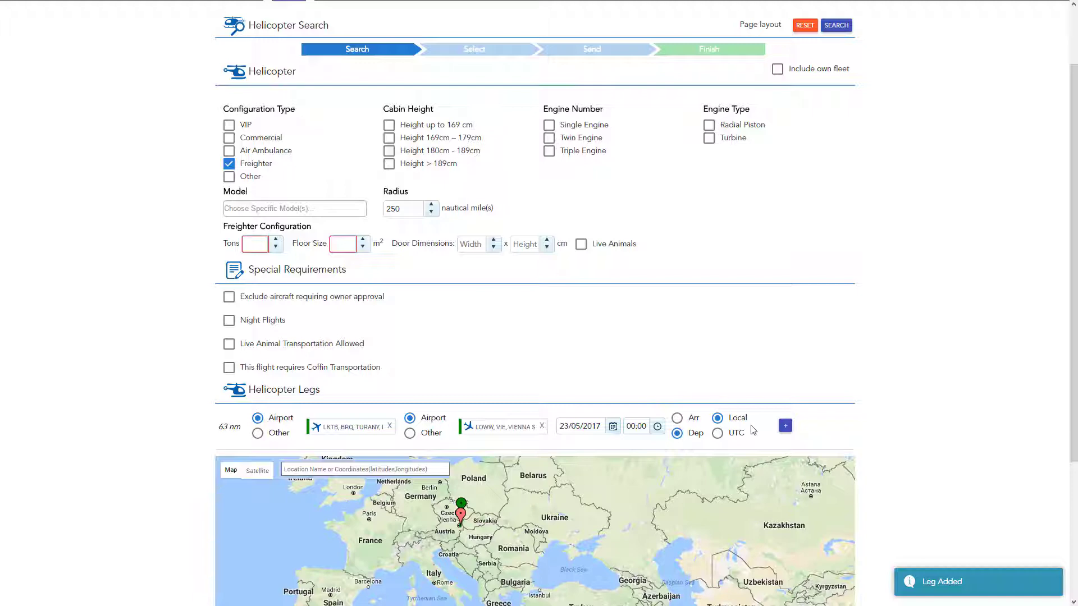
left_click(229, 125)
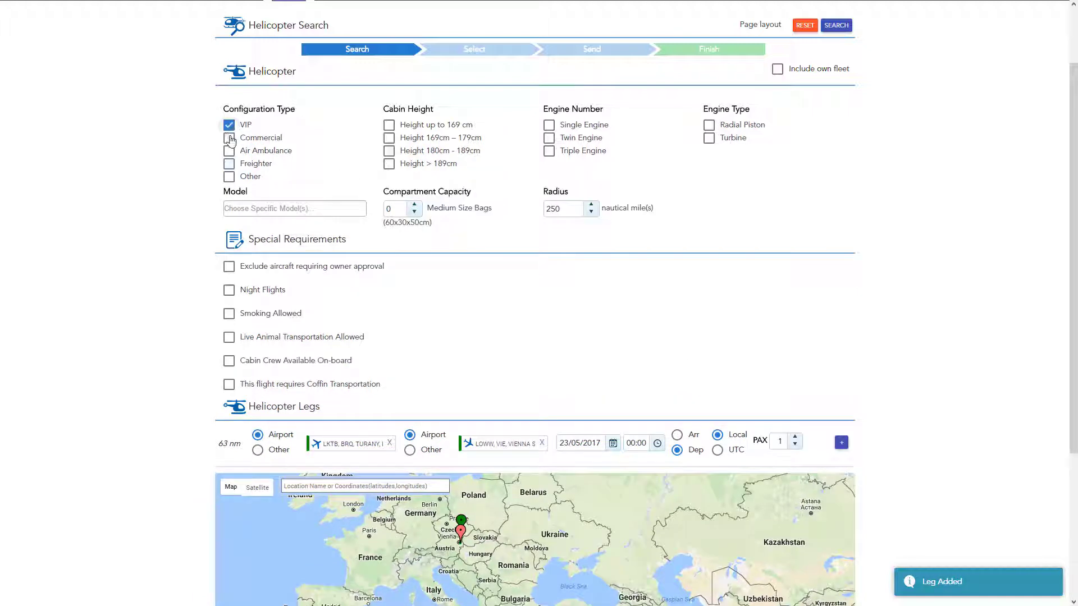
Include commercial helicopters and run the search for the Brno–Vienna leg
left_click(229, 137)
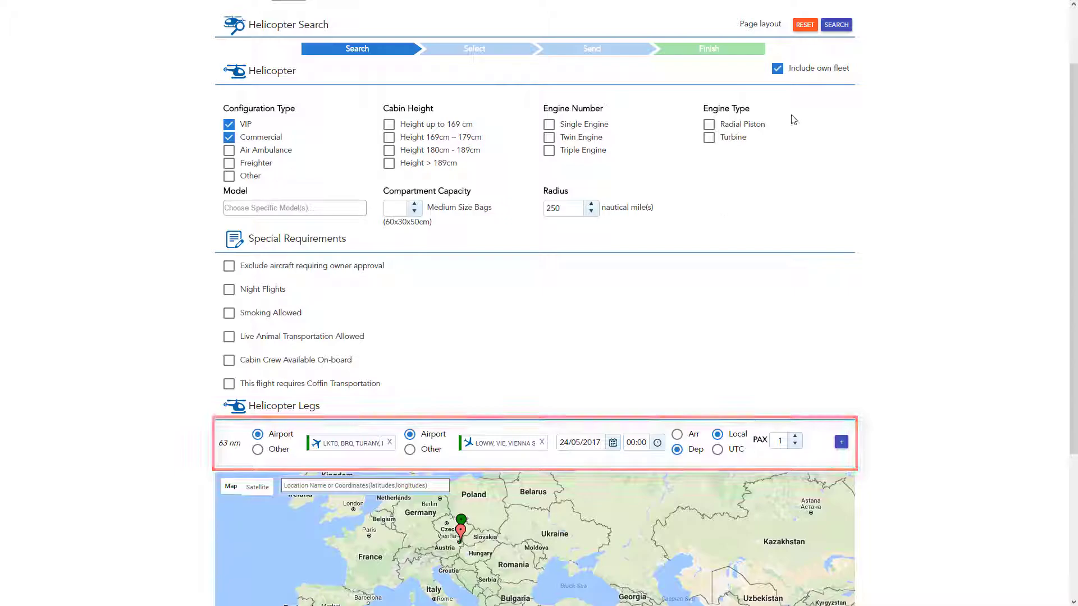
left_click(835, 24)
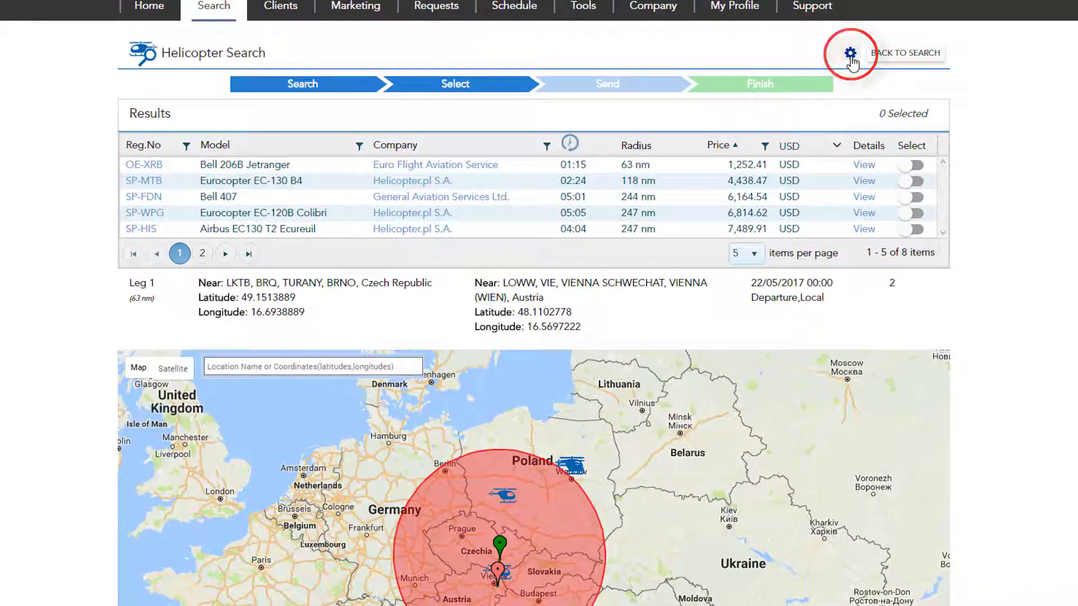
left_click(849, 53)
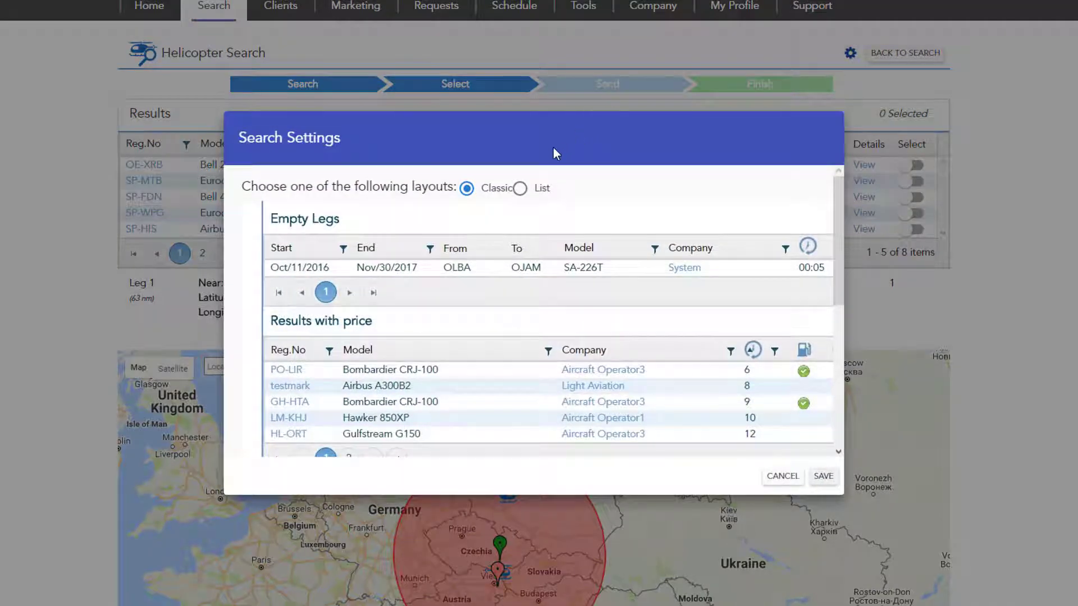
mouse_move(534, 220)
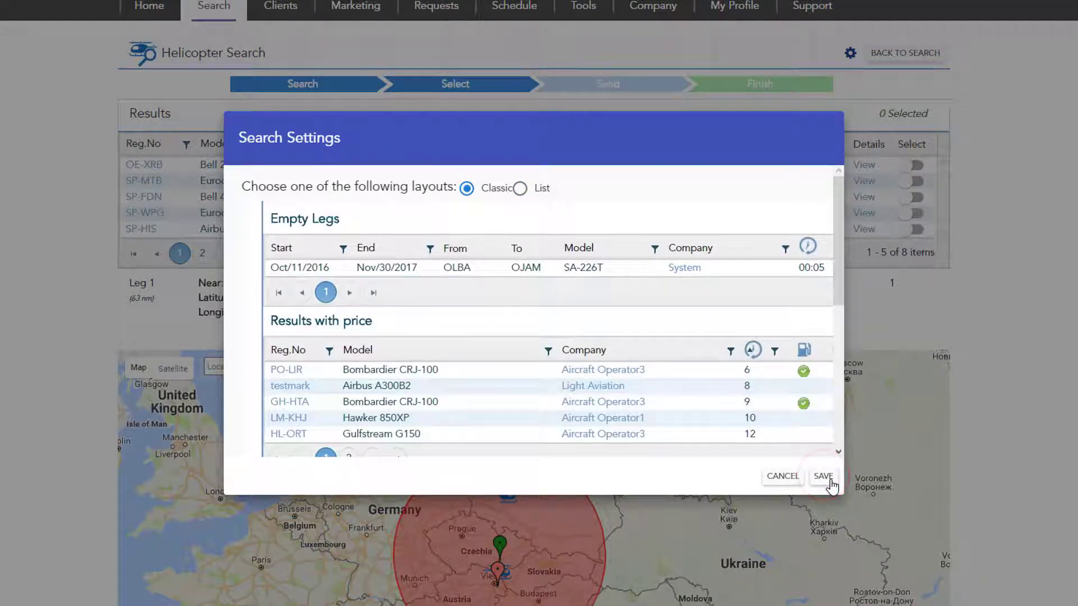
left_click(823, 476)
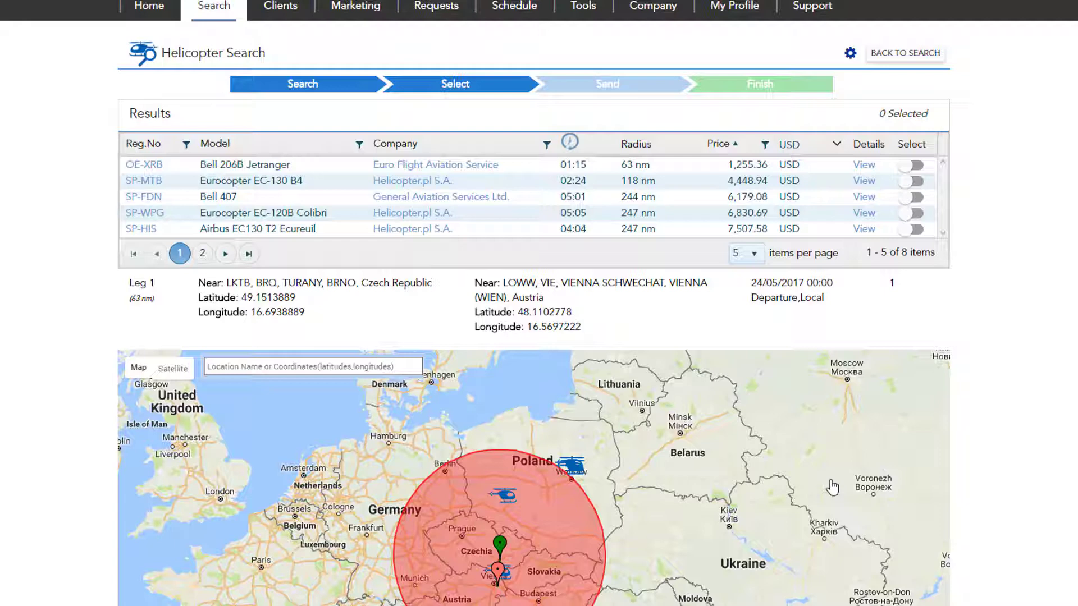
mouse_move(792, 148)
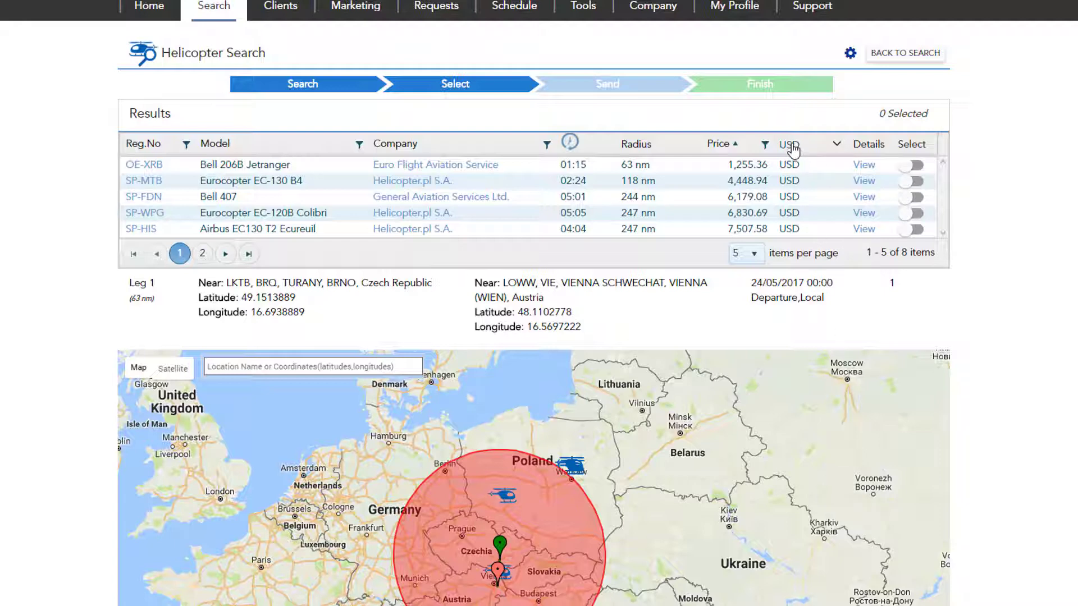
Show result prices in EUR and view the Bell 206B Jetranger details
left_click(835, 143)
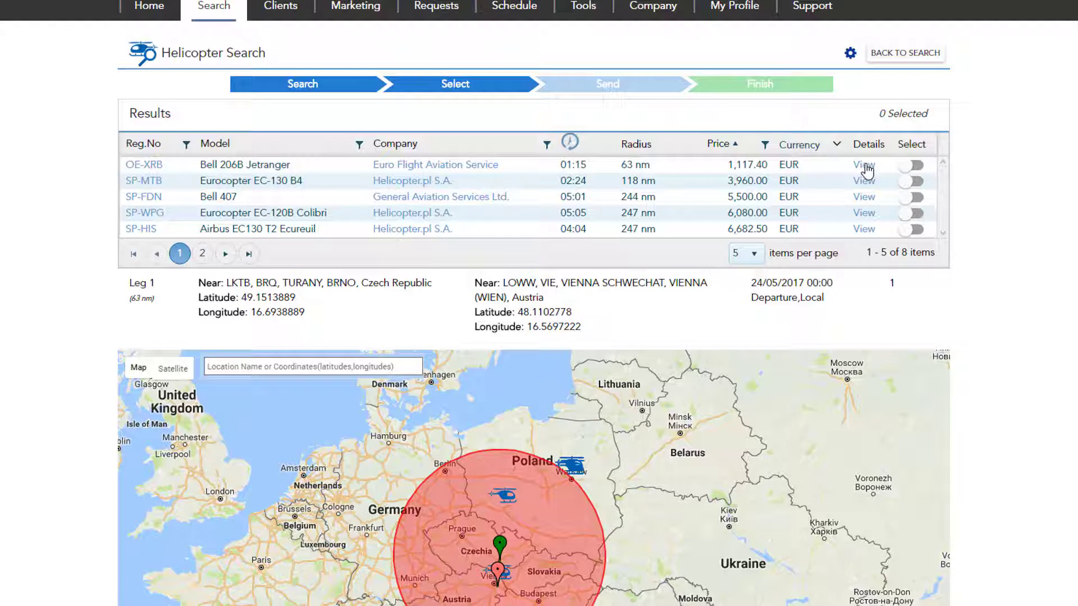
left_click(863, 164)
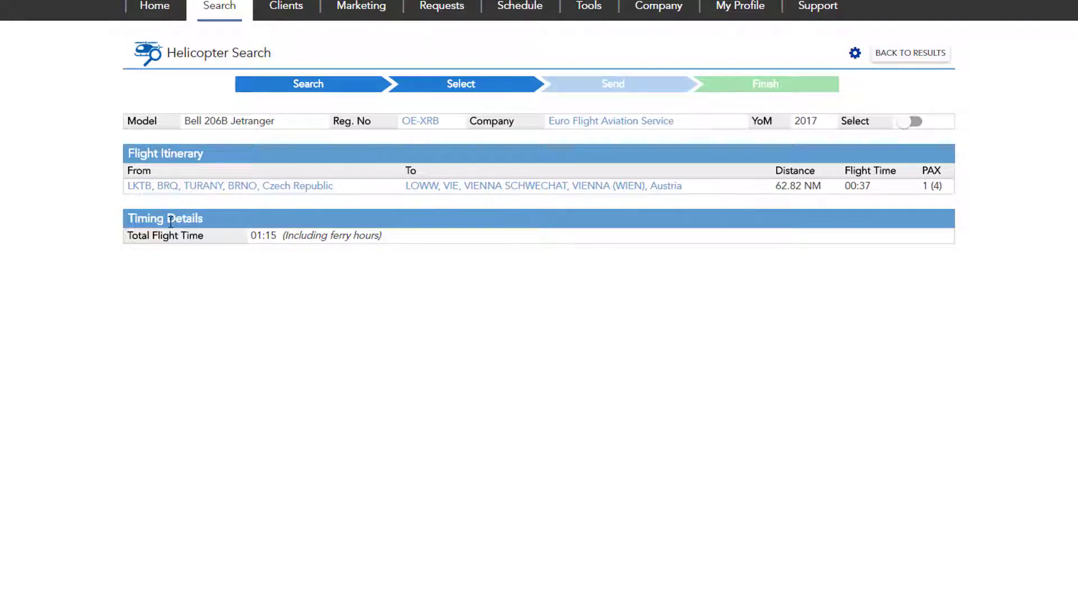
mouse_move(897, 66)
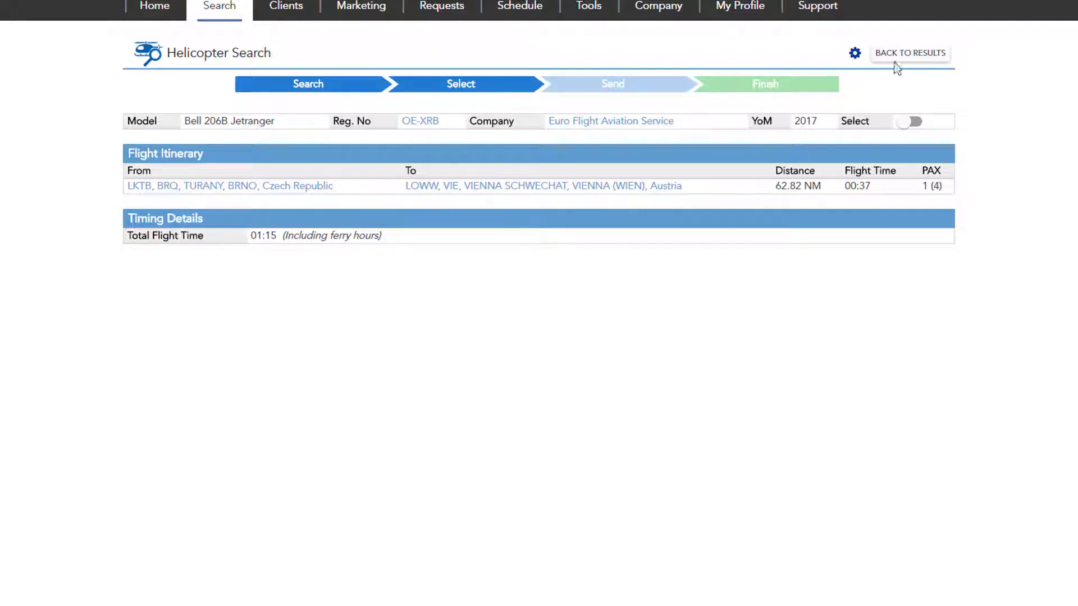
Return to the results, select the Bell 206B Jetranger and proceed to the Send step
left_click(908, 52)
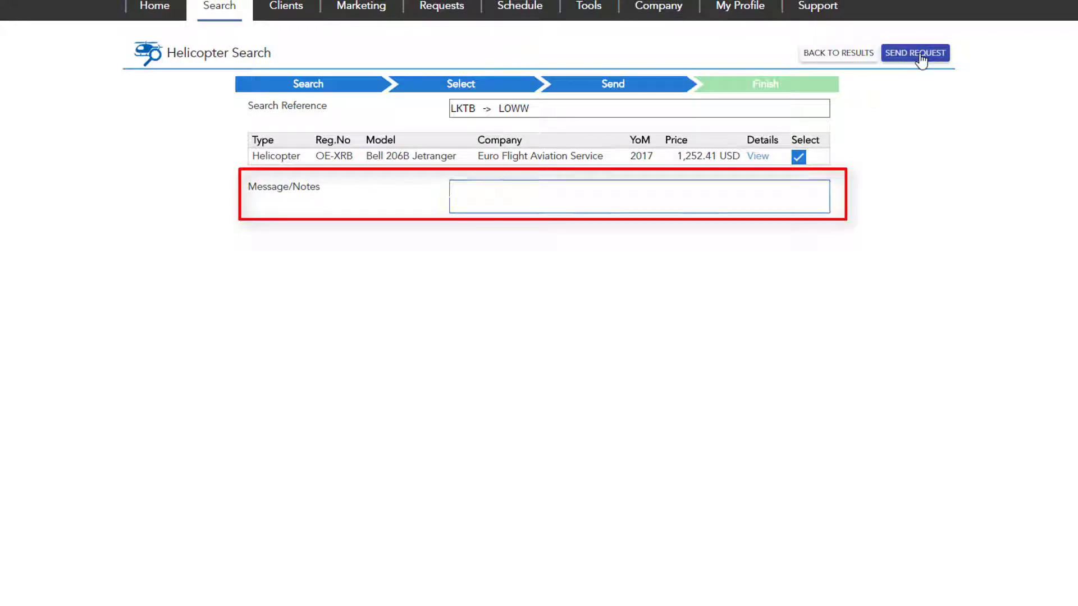
Send the Bell 206B charter request and return to the search form
left_click(915, 53)
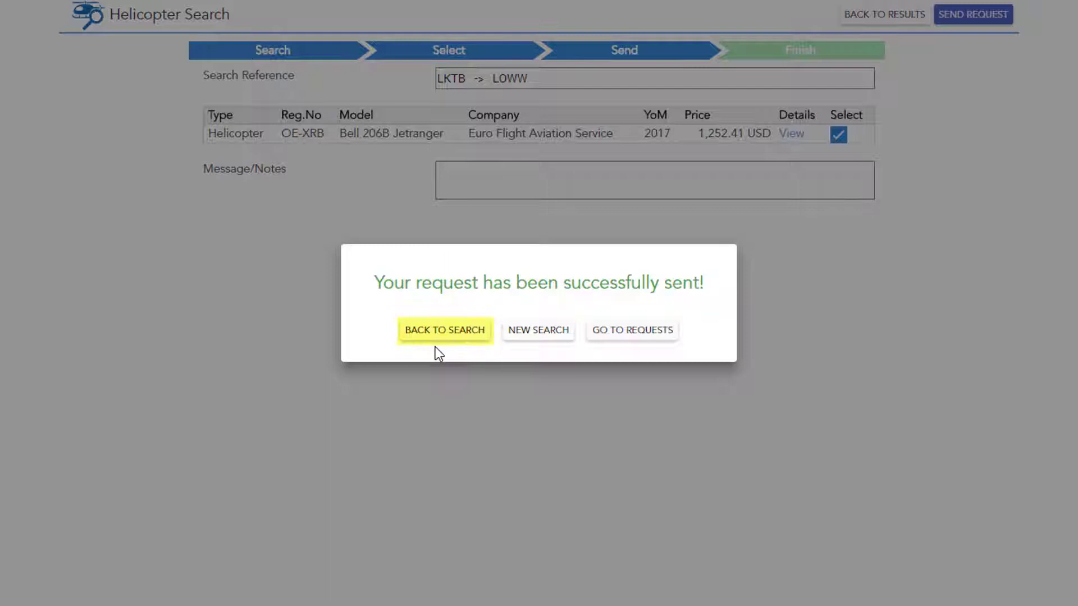
mouse_move(467, 349)
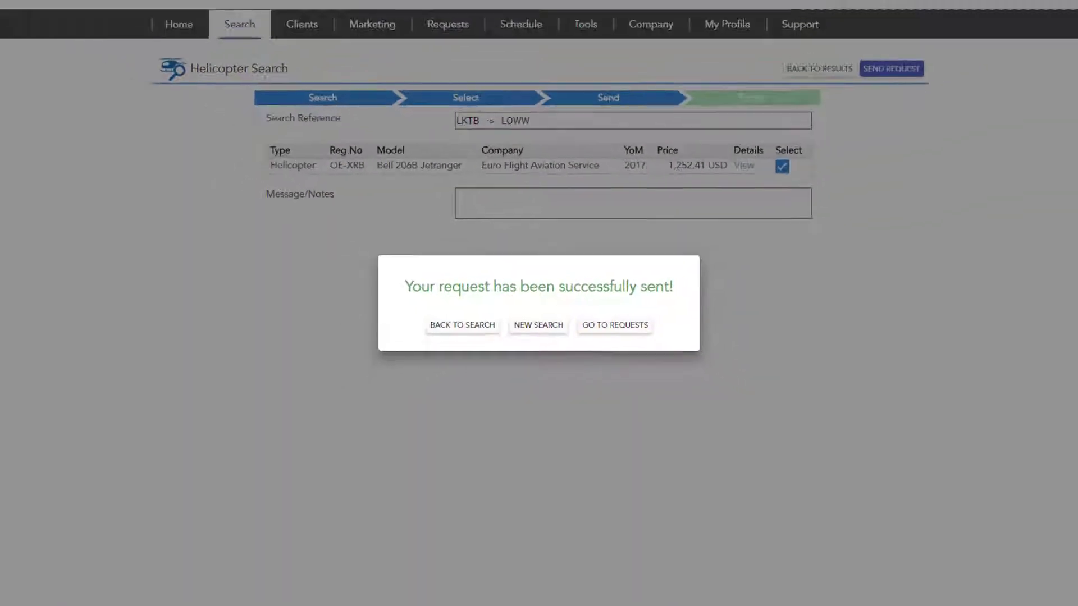
left_click(238, 74)
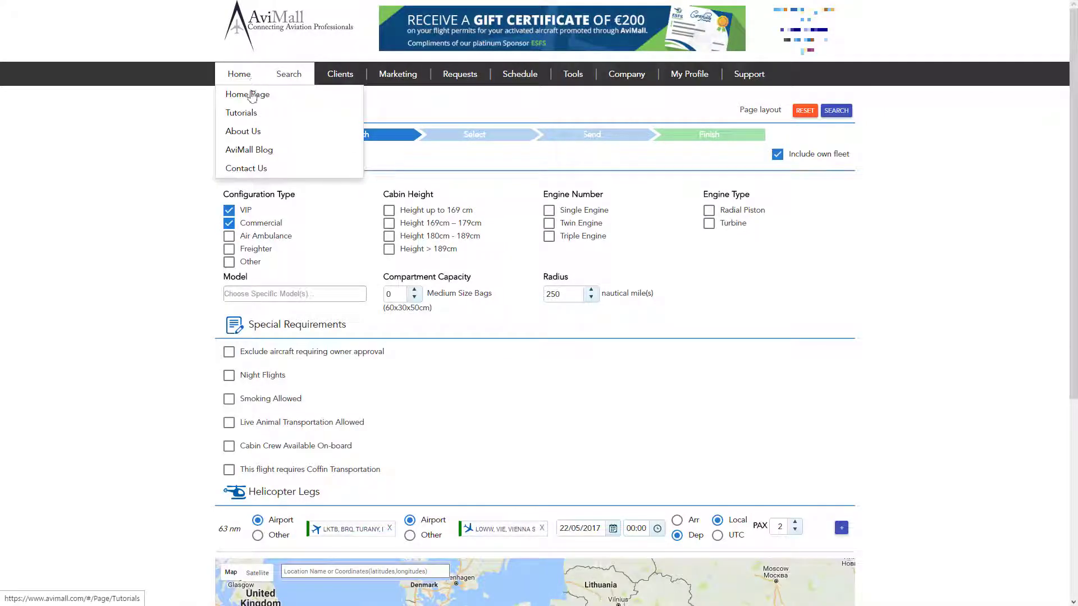
Go to Home > Tutorials and load the Introduction video
left_click(241, 112)
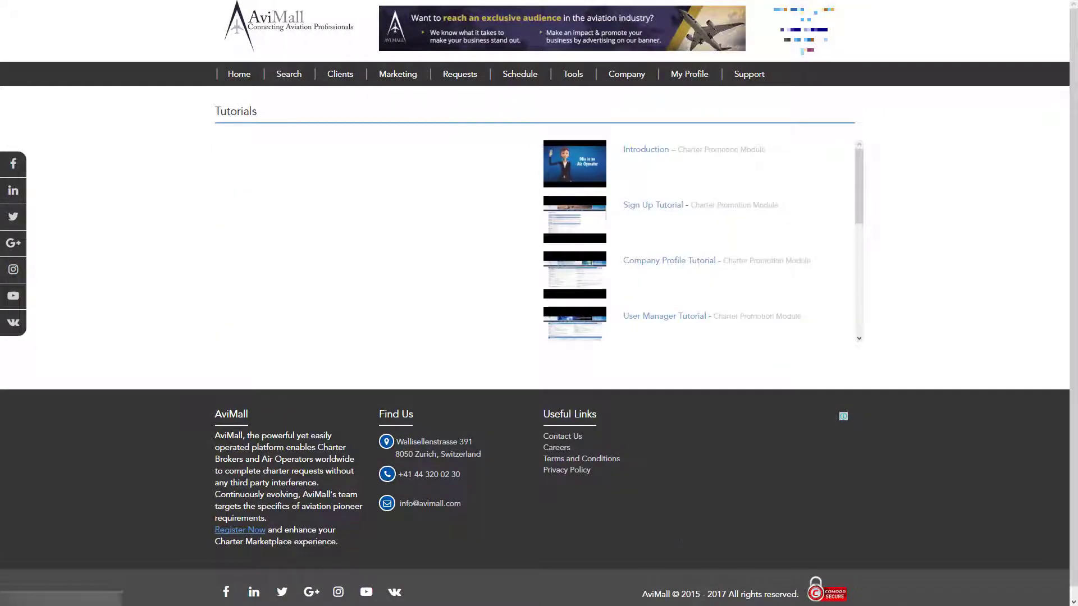
left_click(573, 164)
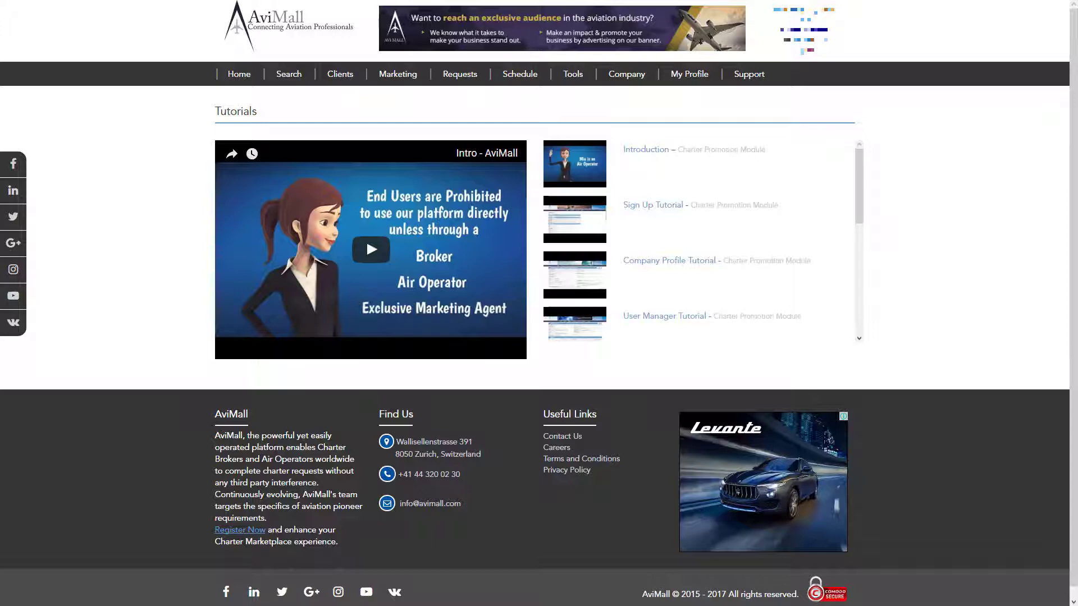